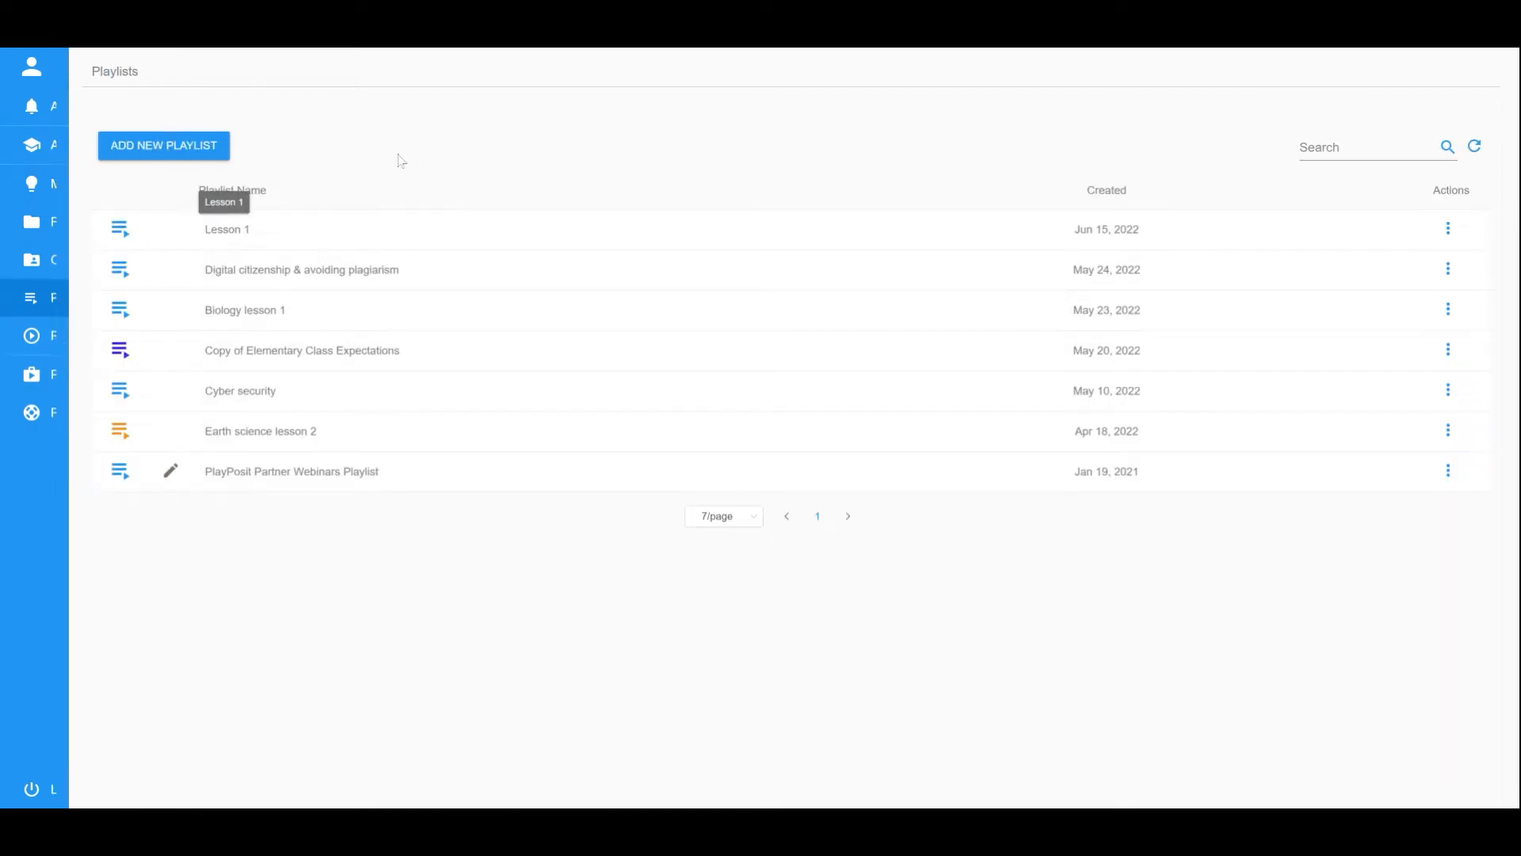
- Create a new playlist and enter its editor with the default title ready to edit
left_click(163, 144)
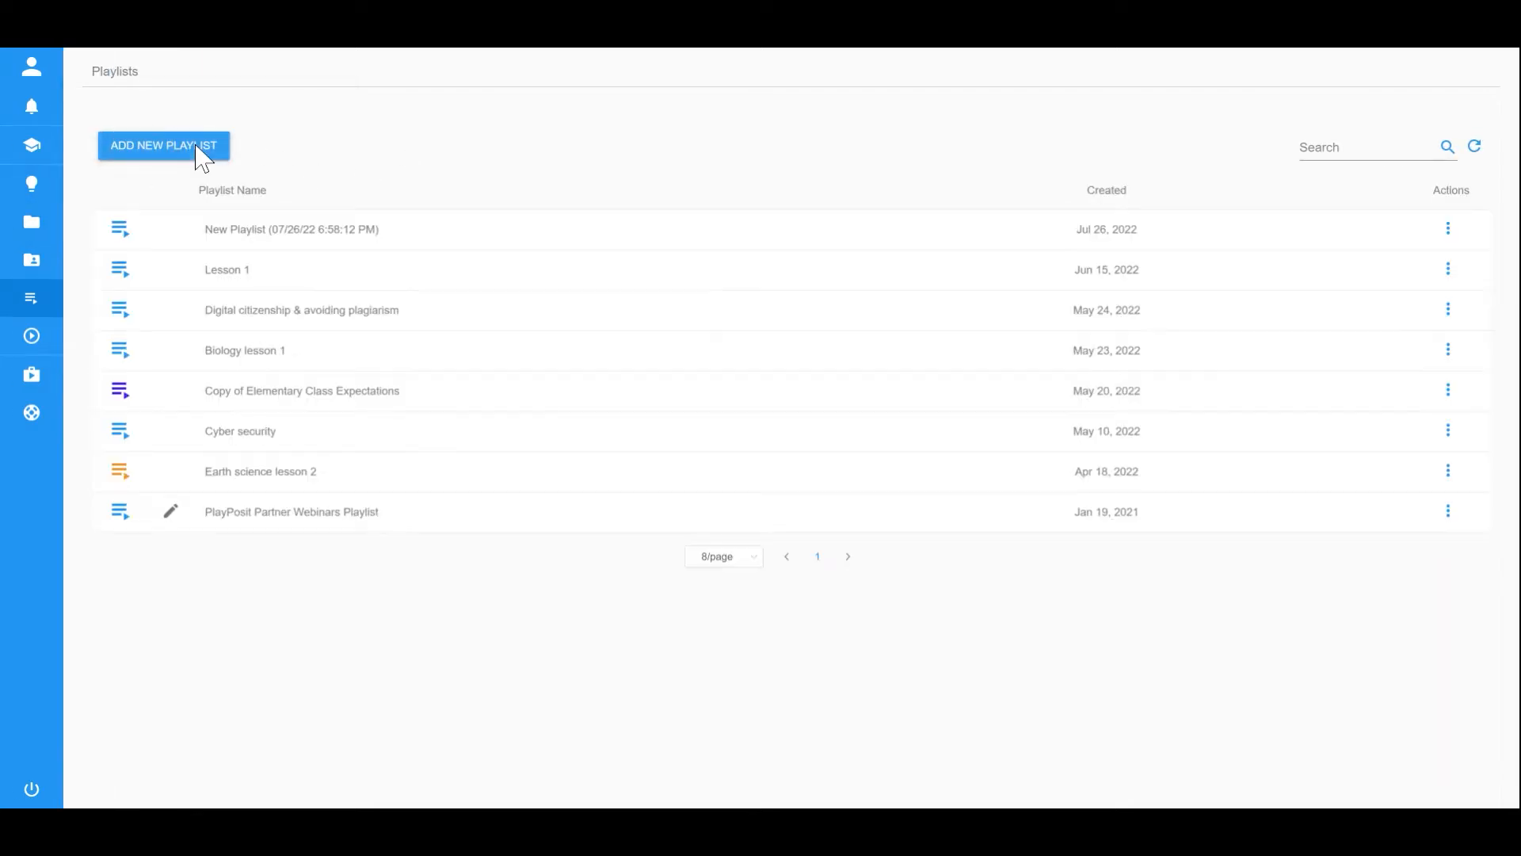
left_click(290, 229)
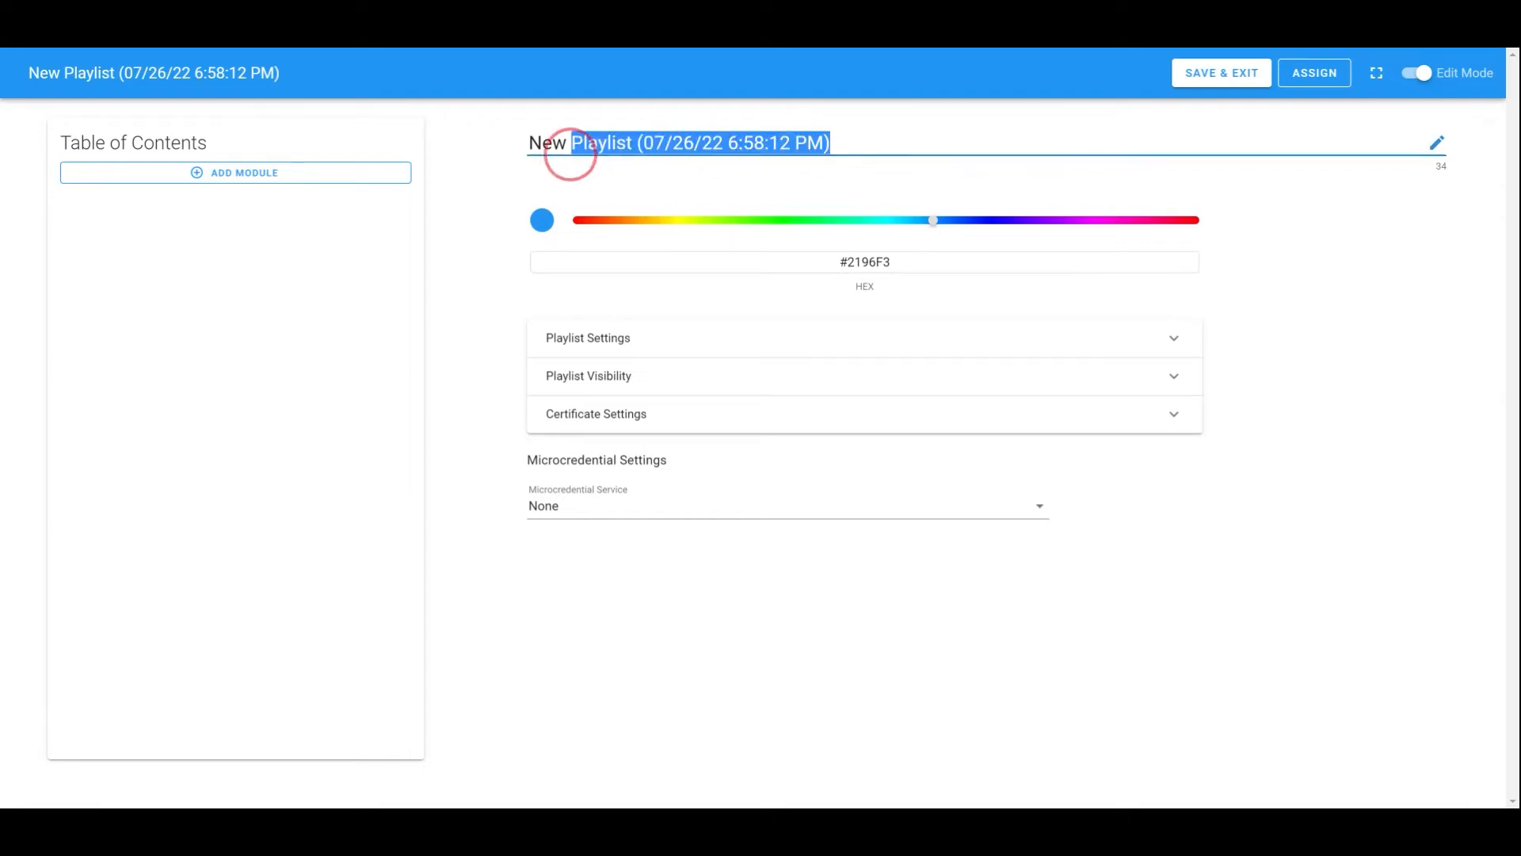
- Title the playlist 'Earth Science lesson 1' and set its colour to purple (#A321F3)
type("Earth Science lesson 1")
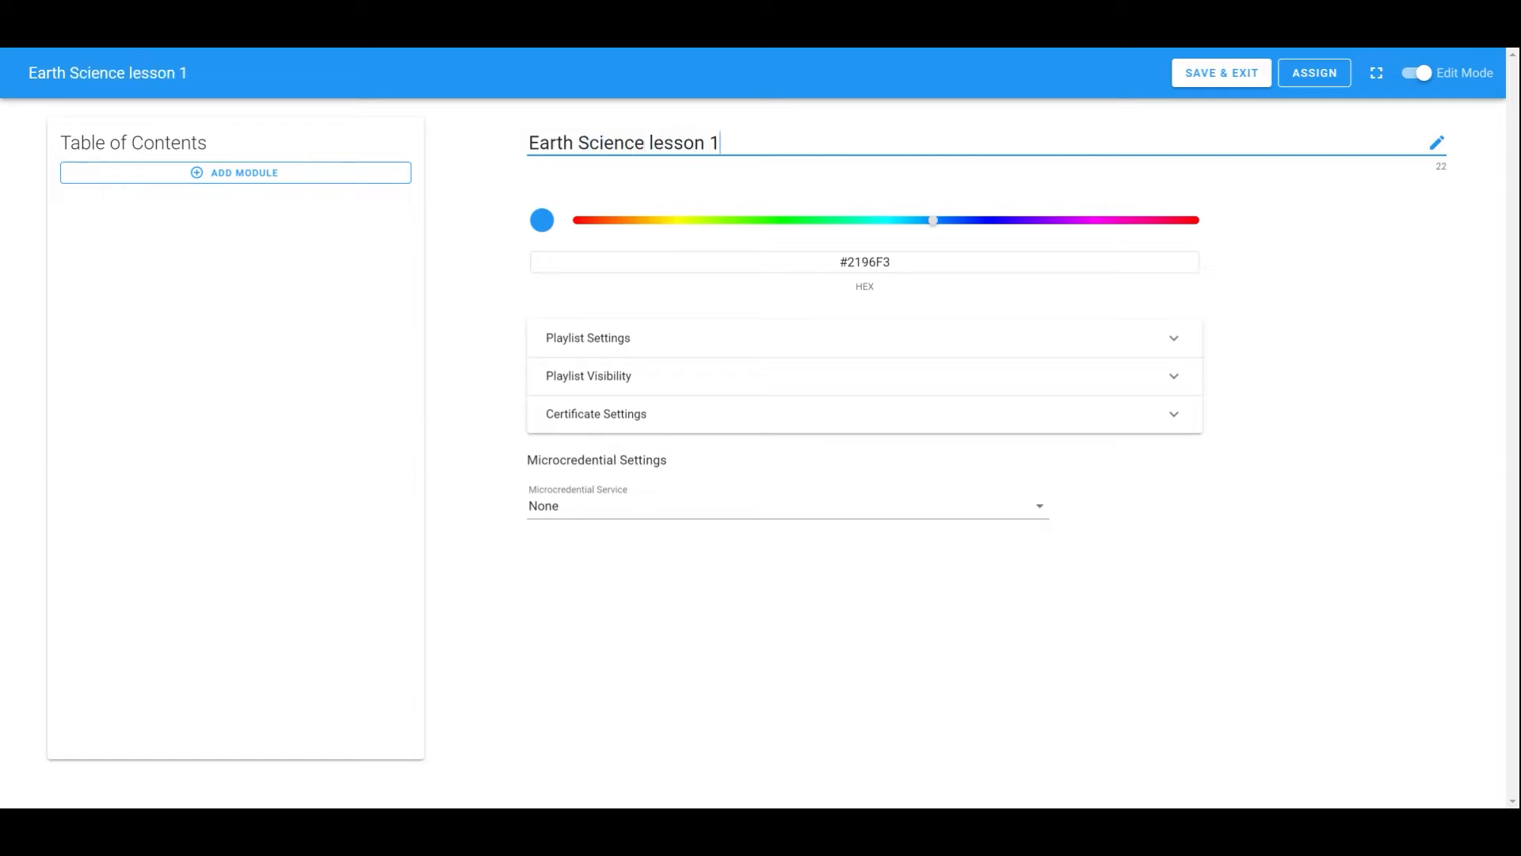
left_click_drag(931, 219, 1028, 219)
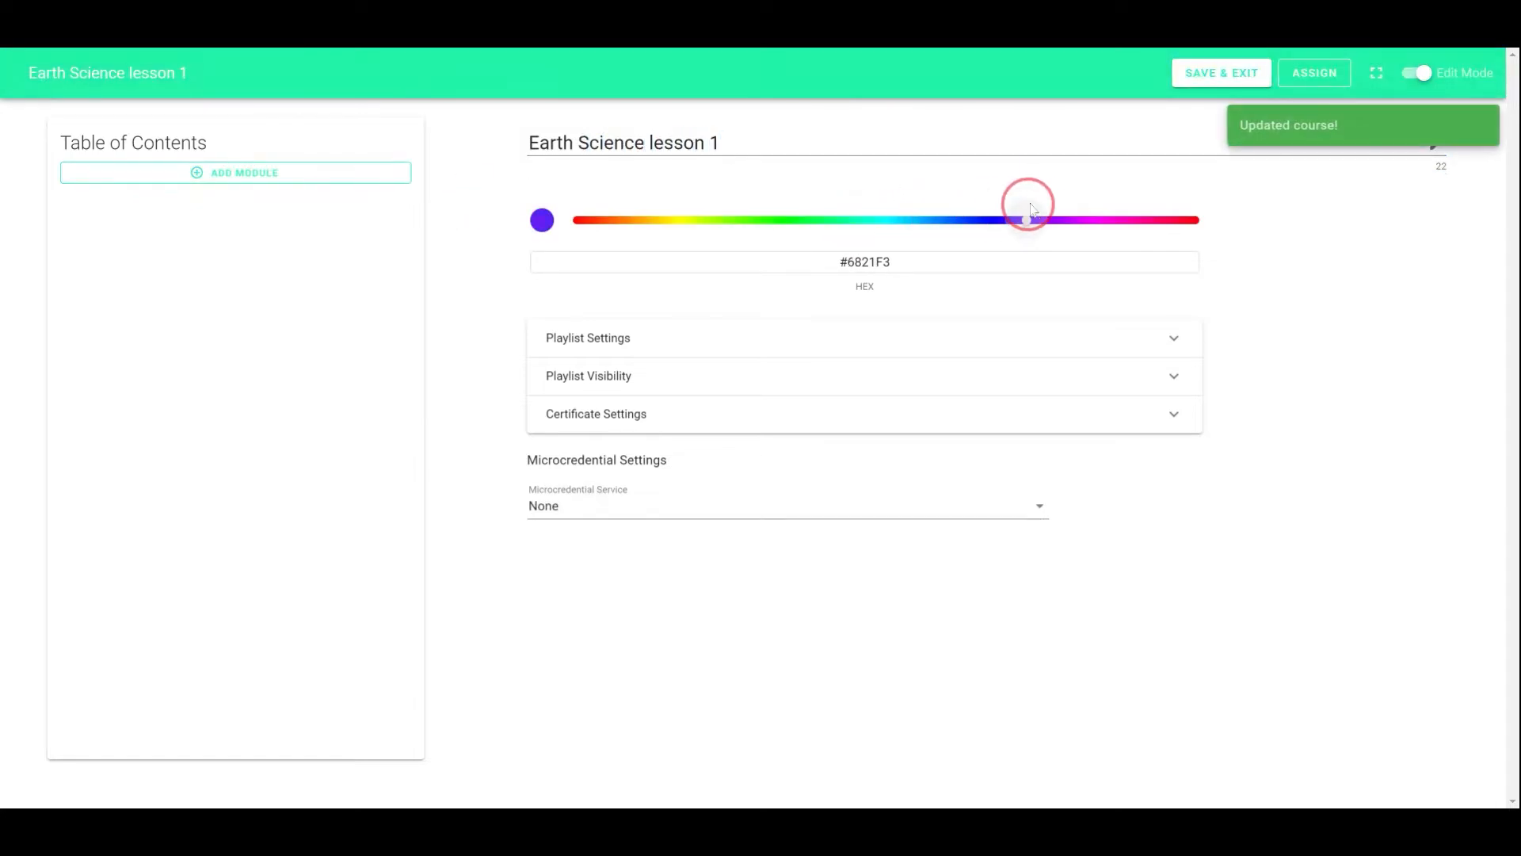
left_click_drag(1028, 219, 1055, 219)
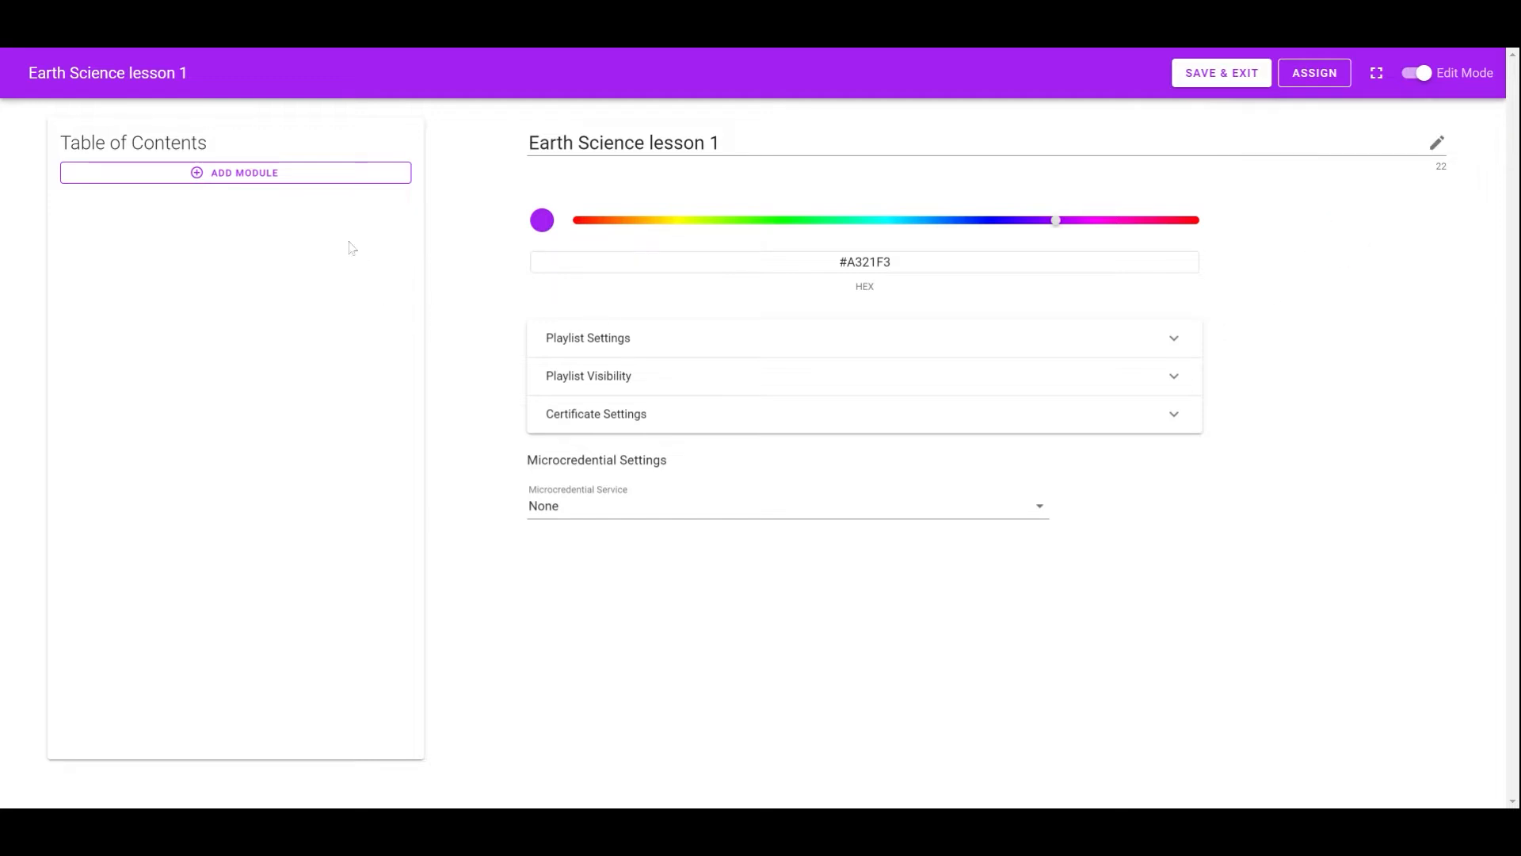
- Add modules Section 1 and Section2 and bring up the bulb picker for Section 1
left_click(235, 172)
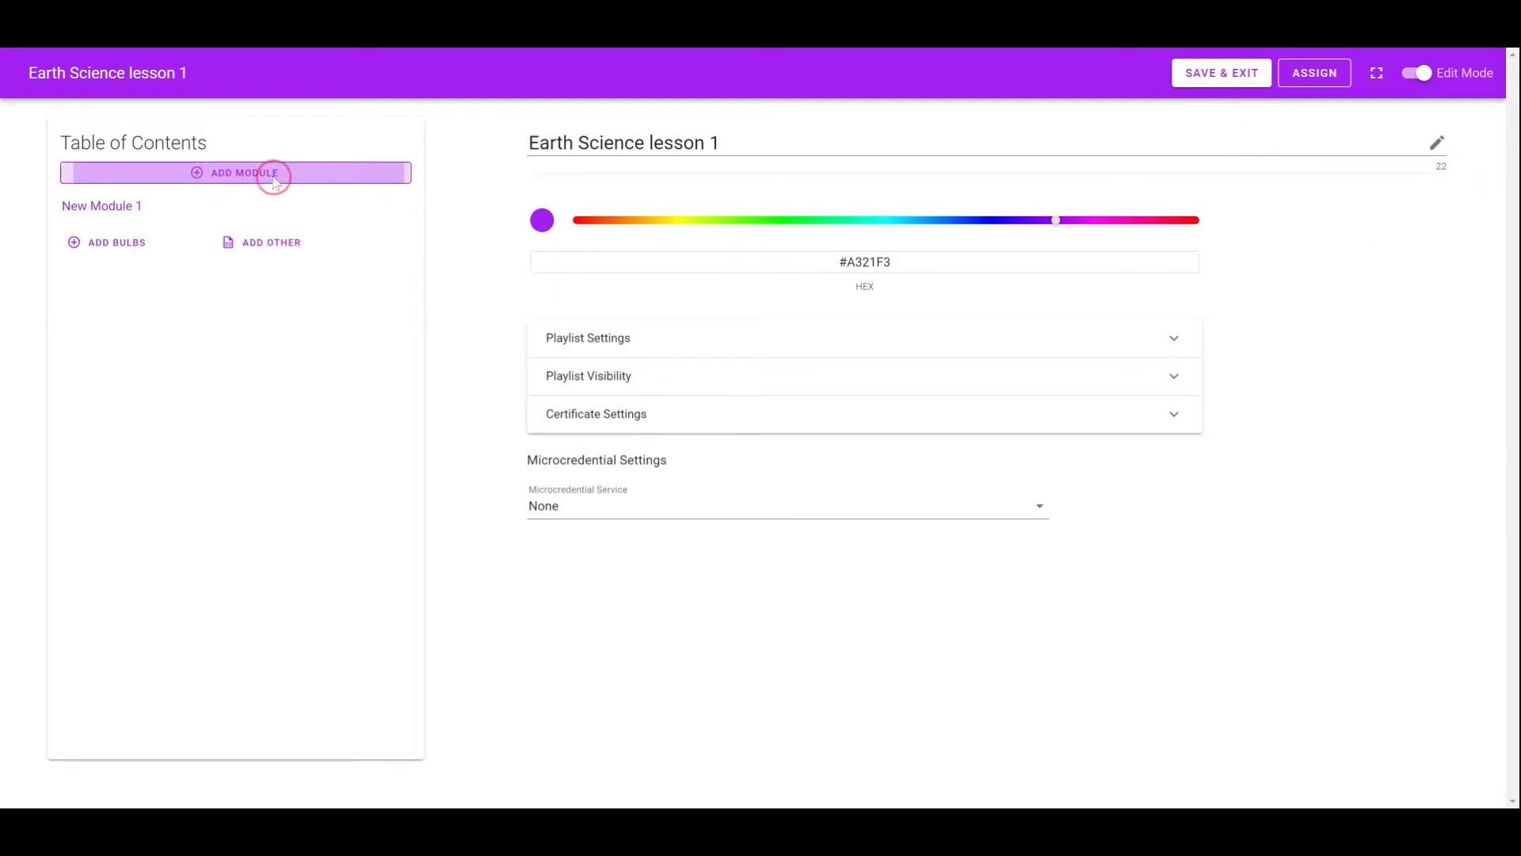
left_click(234, 172)
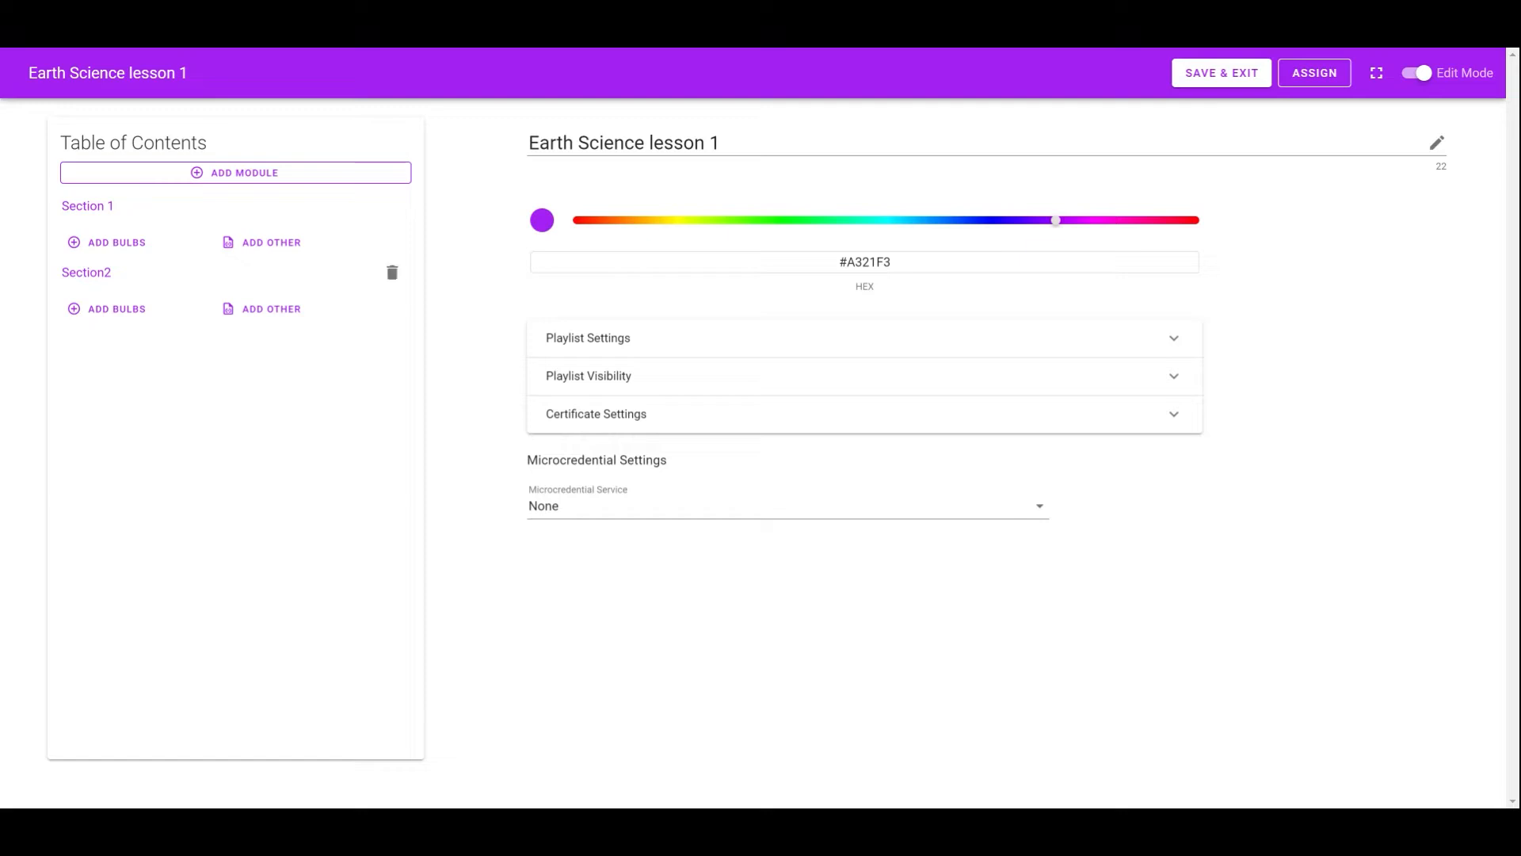
left_click(116, 241)
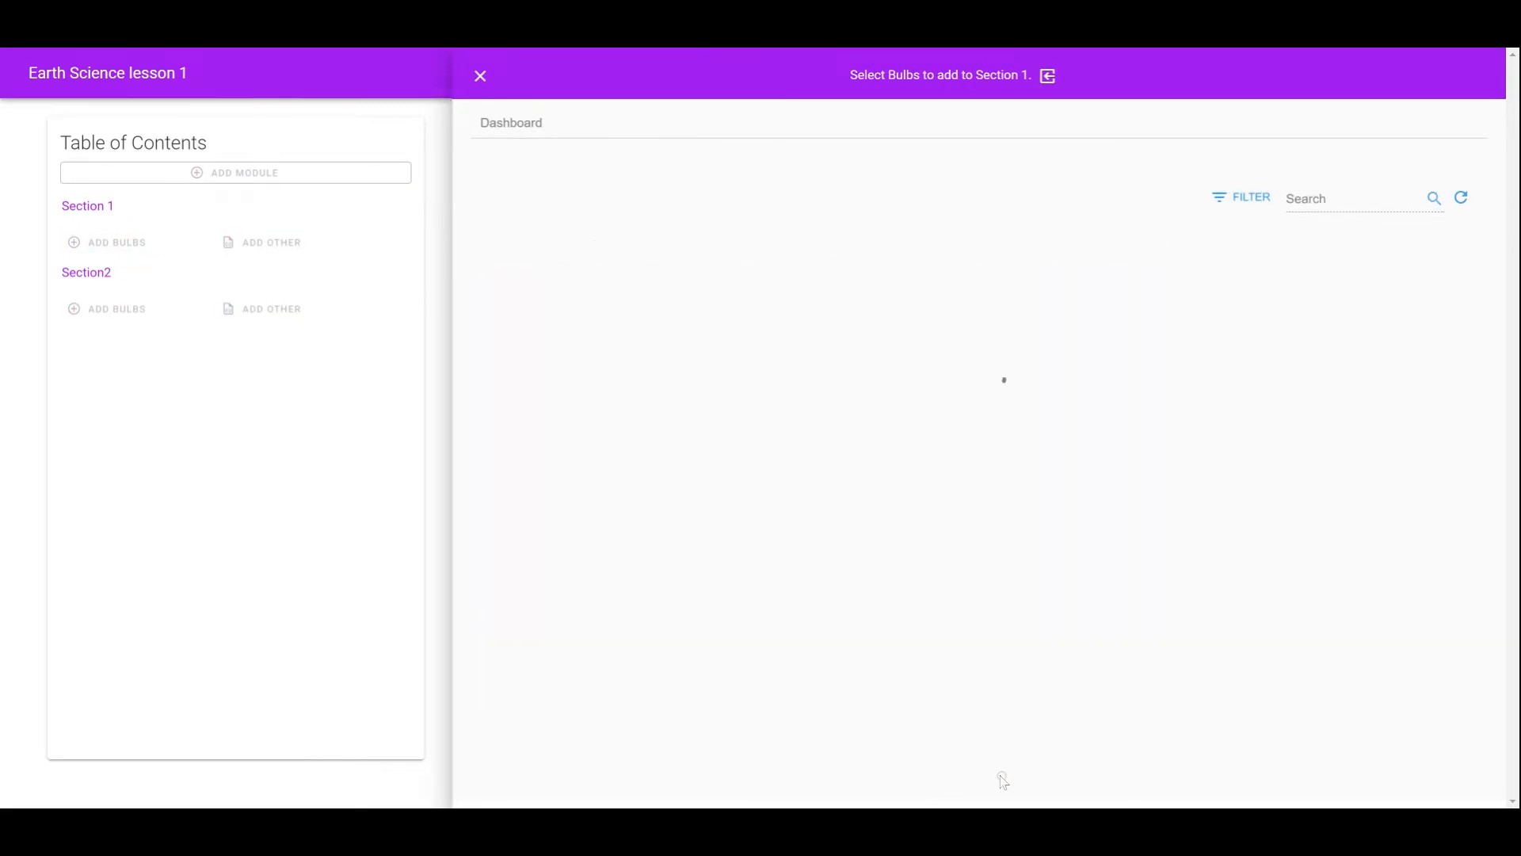
- Queue the Volcanoes 101 and Earthquakes 101 National Geographic bulbs and add them
left_click(1005, 776)
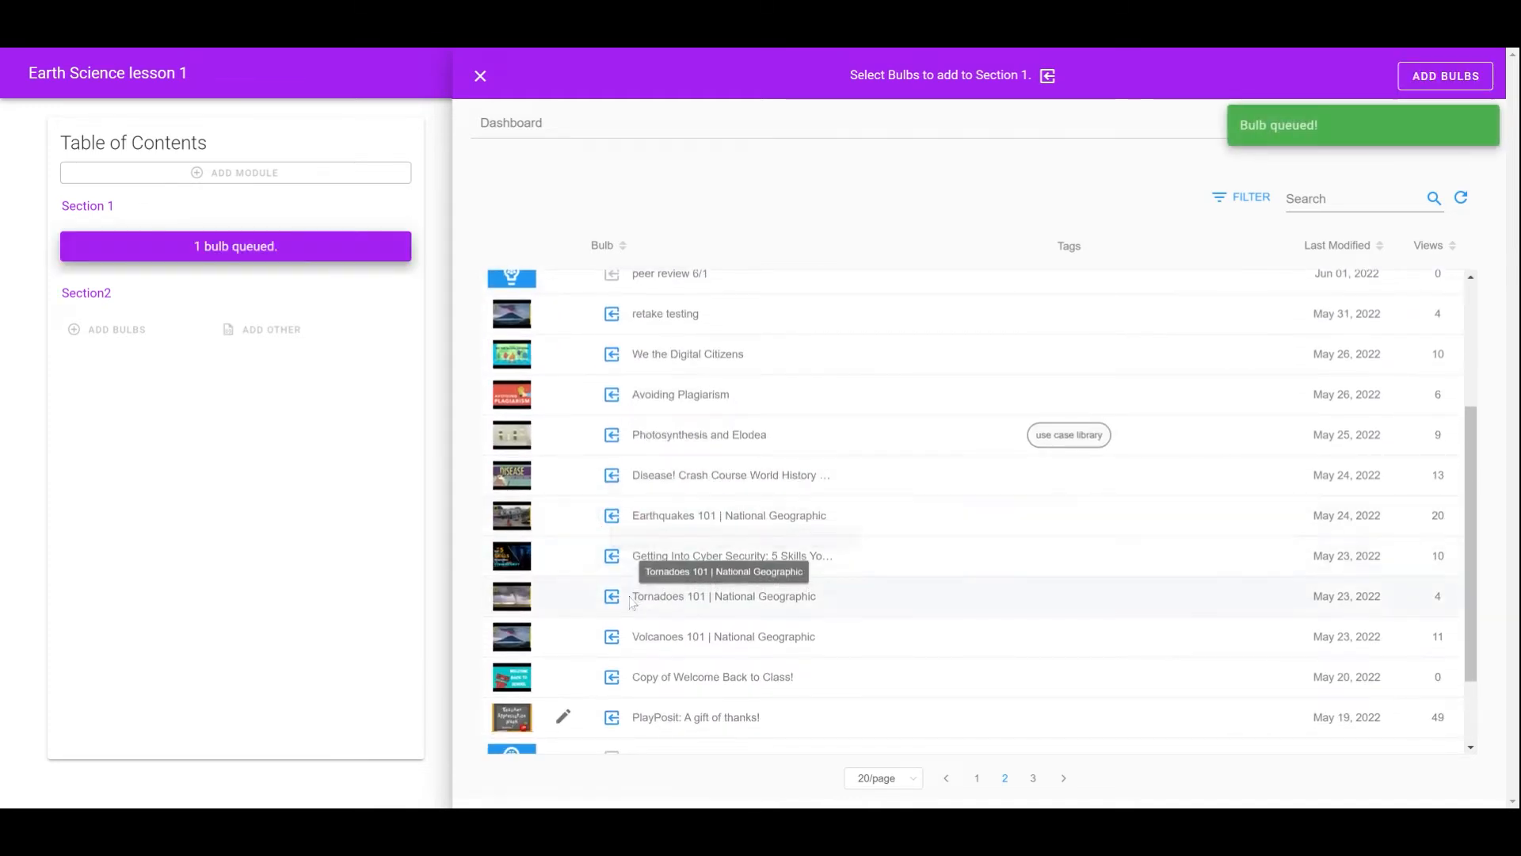
left_click(612, 595)
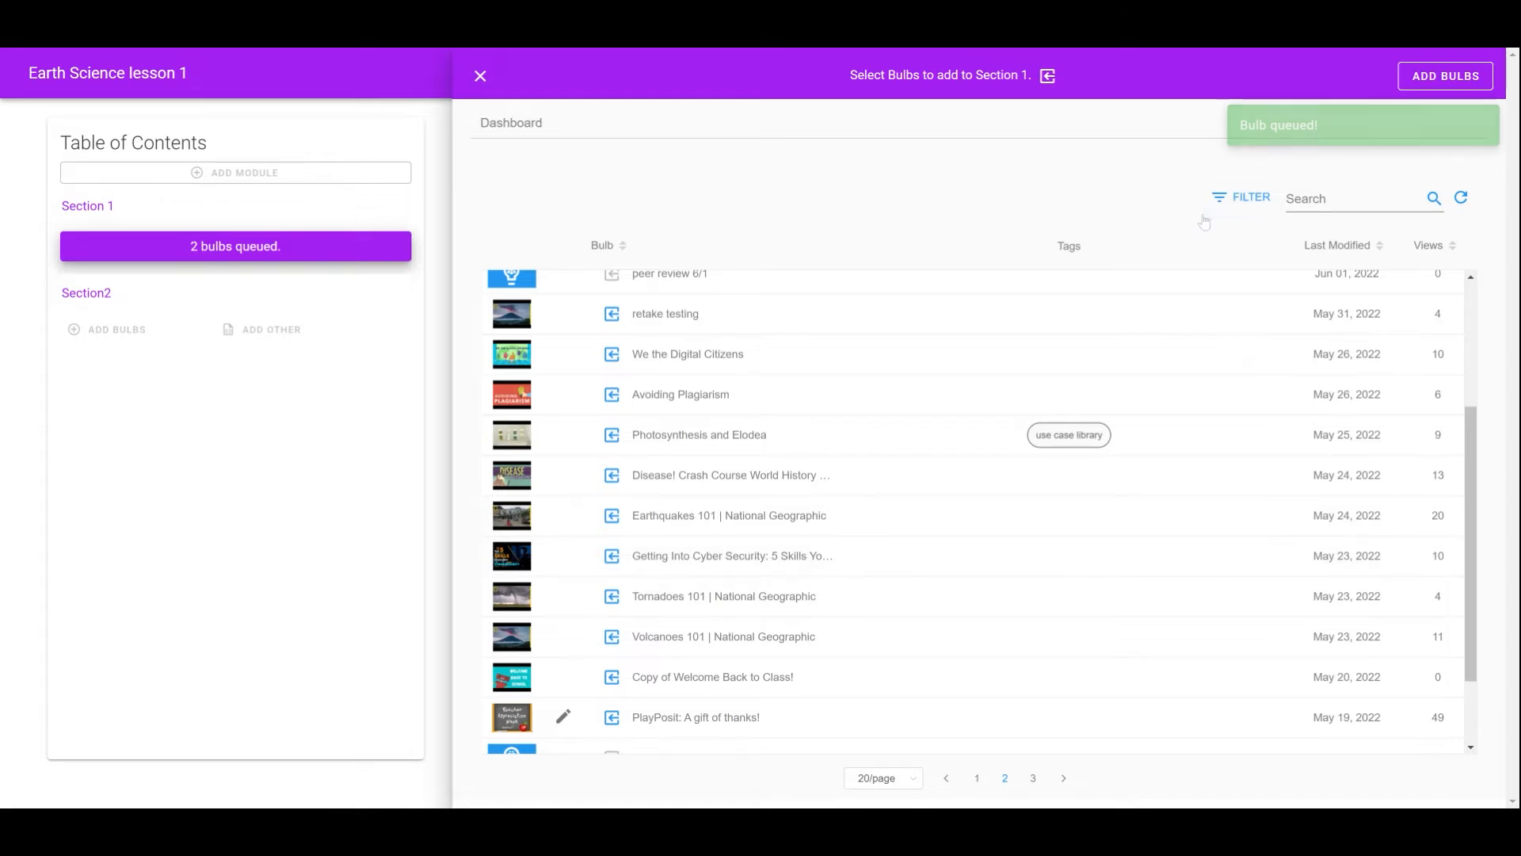
left_click(1443, 76)
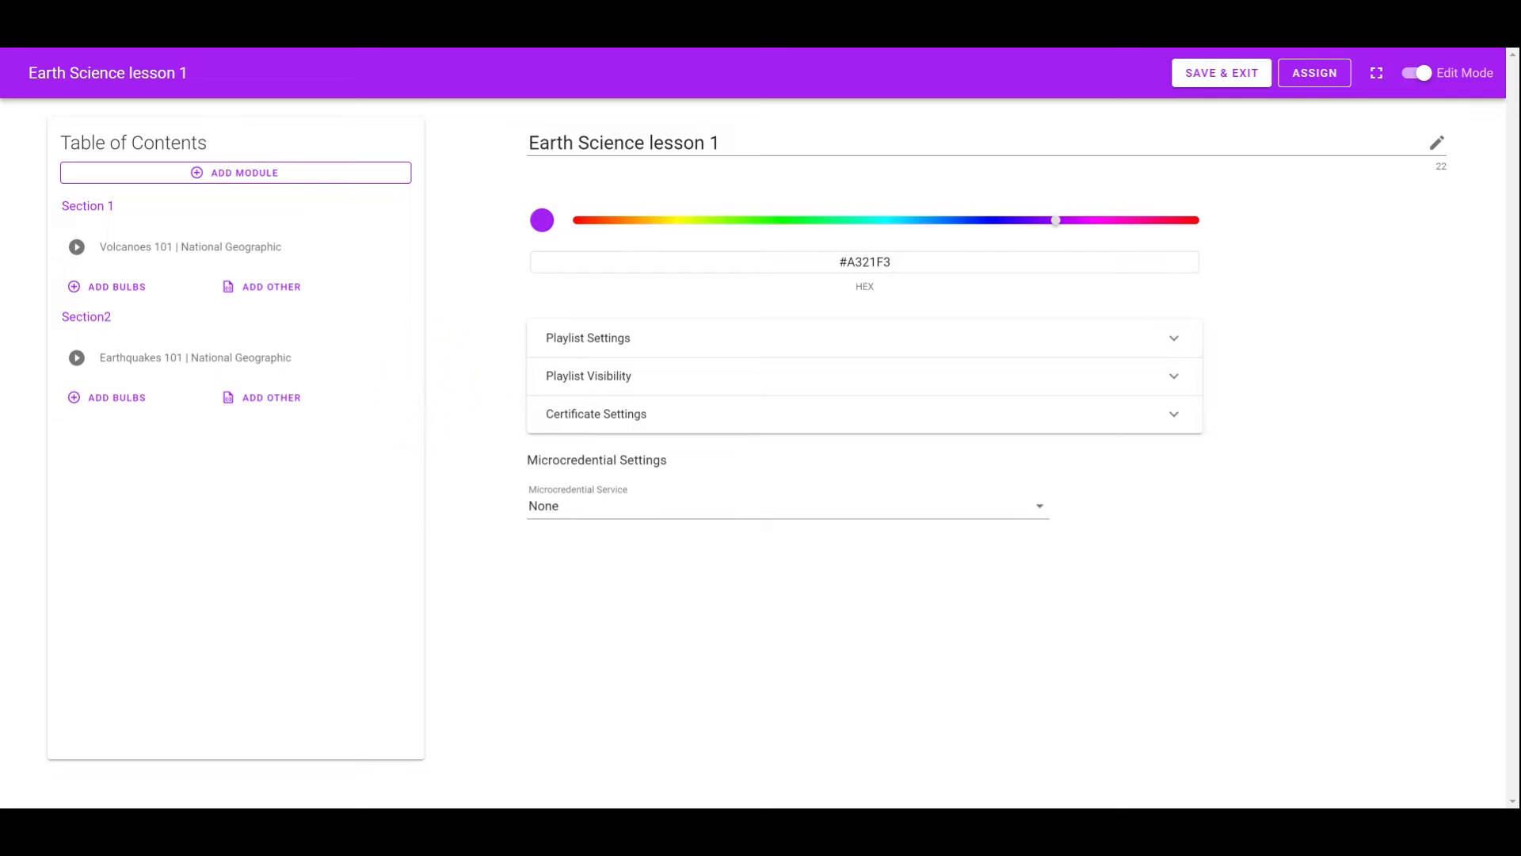
mouse_move(392, 250)
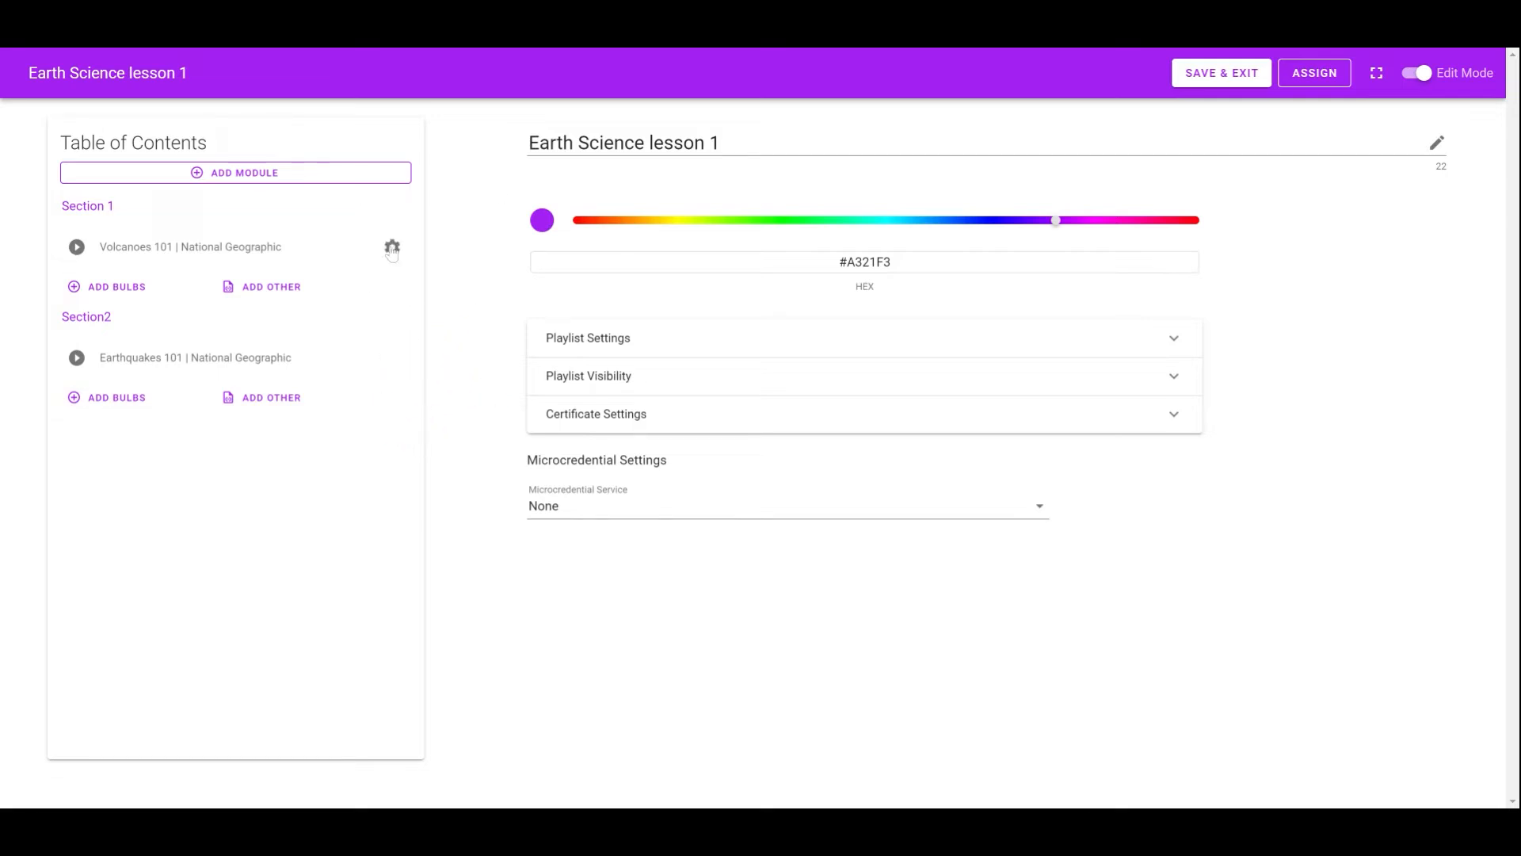
- Set a 50% minimum completion score in the Volcanoes 101 bulb options
left_click(392, 248)
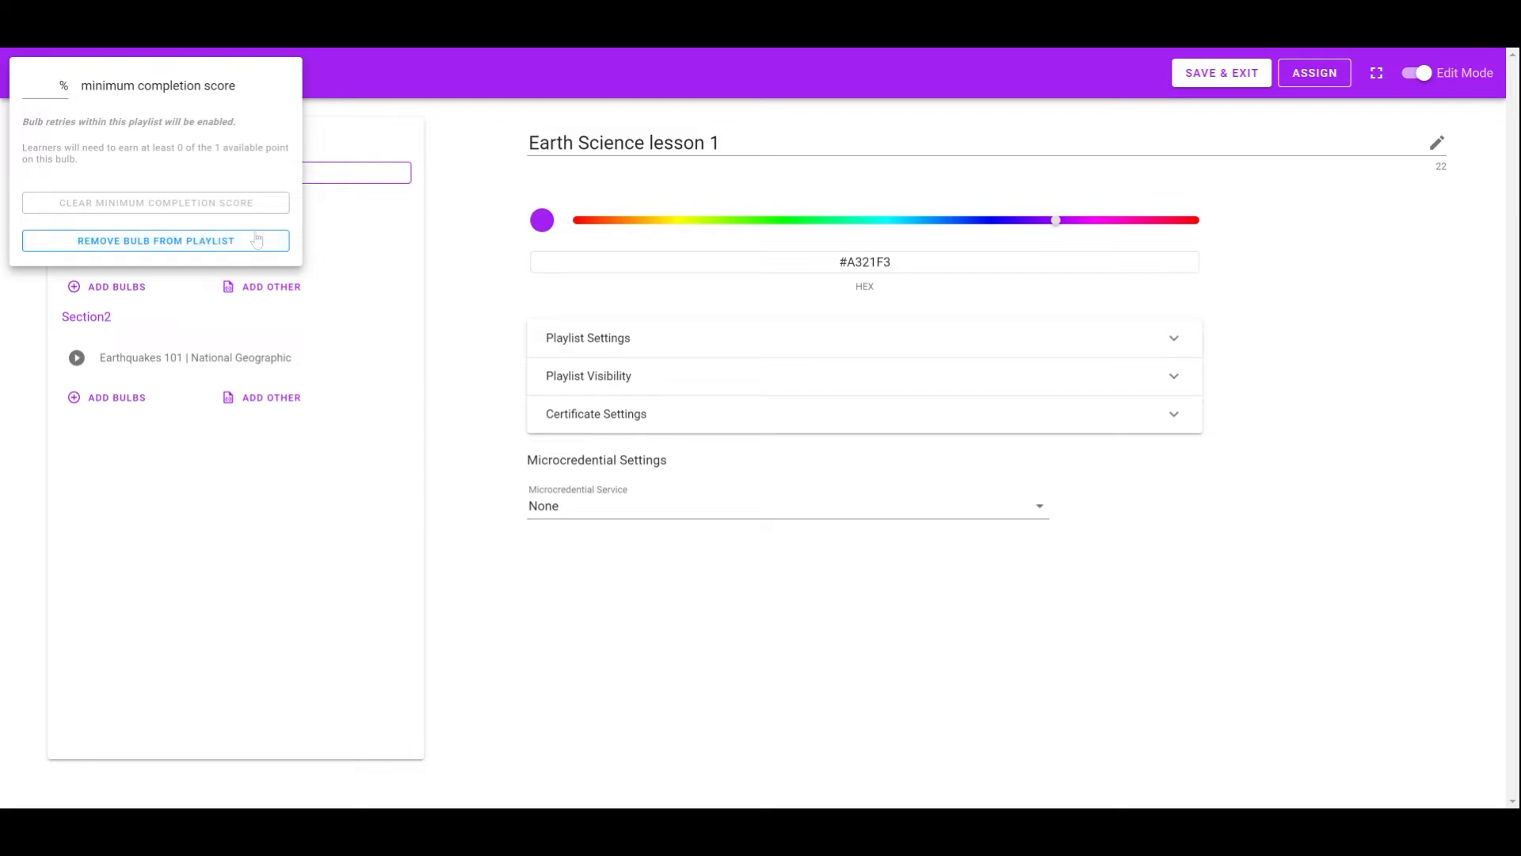
left_click(38, 85)
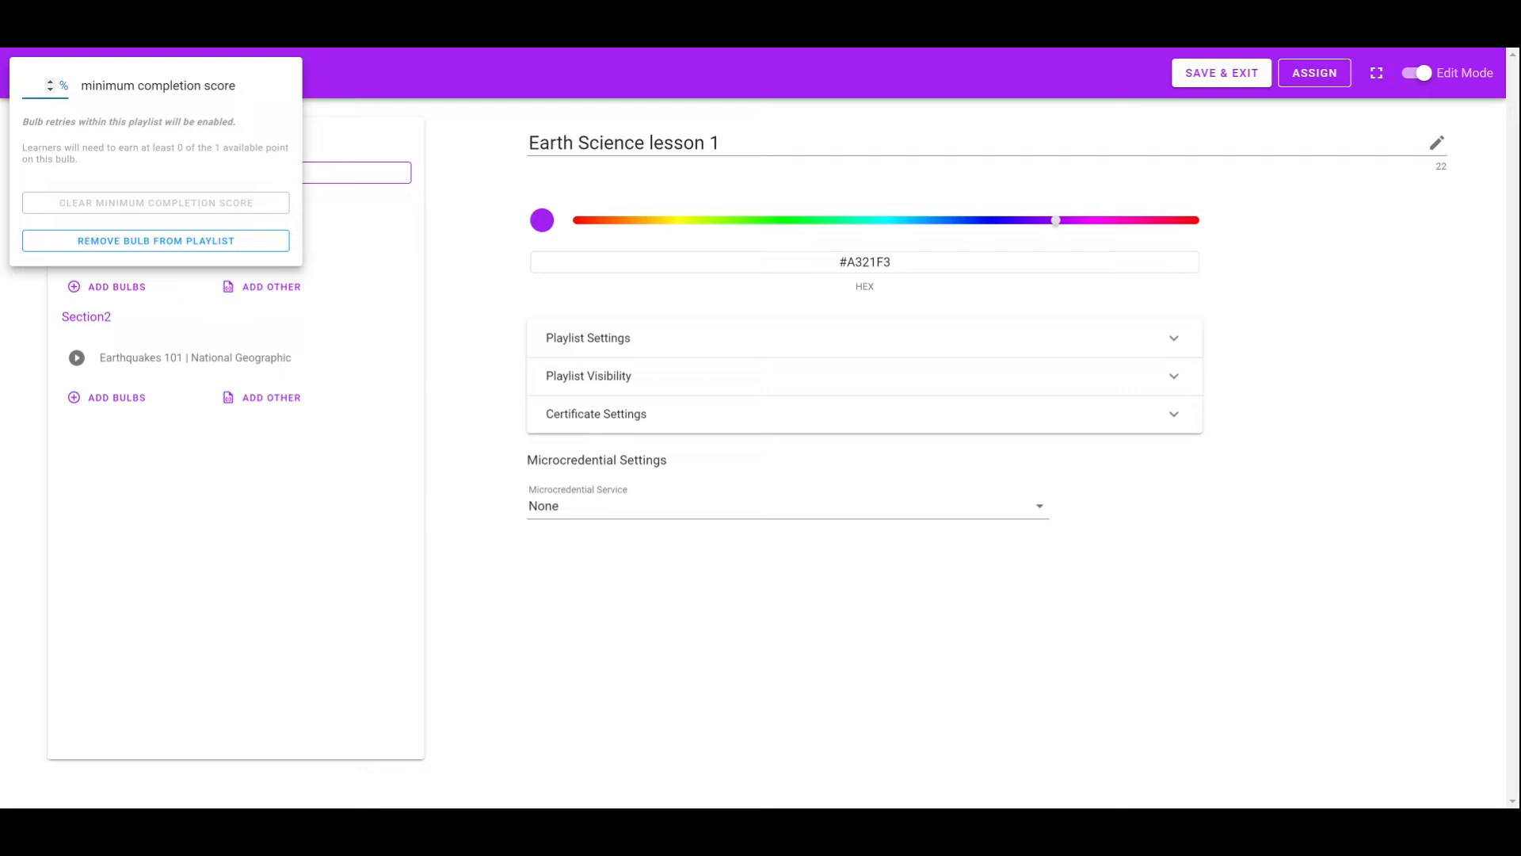
type("50")
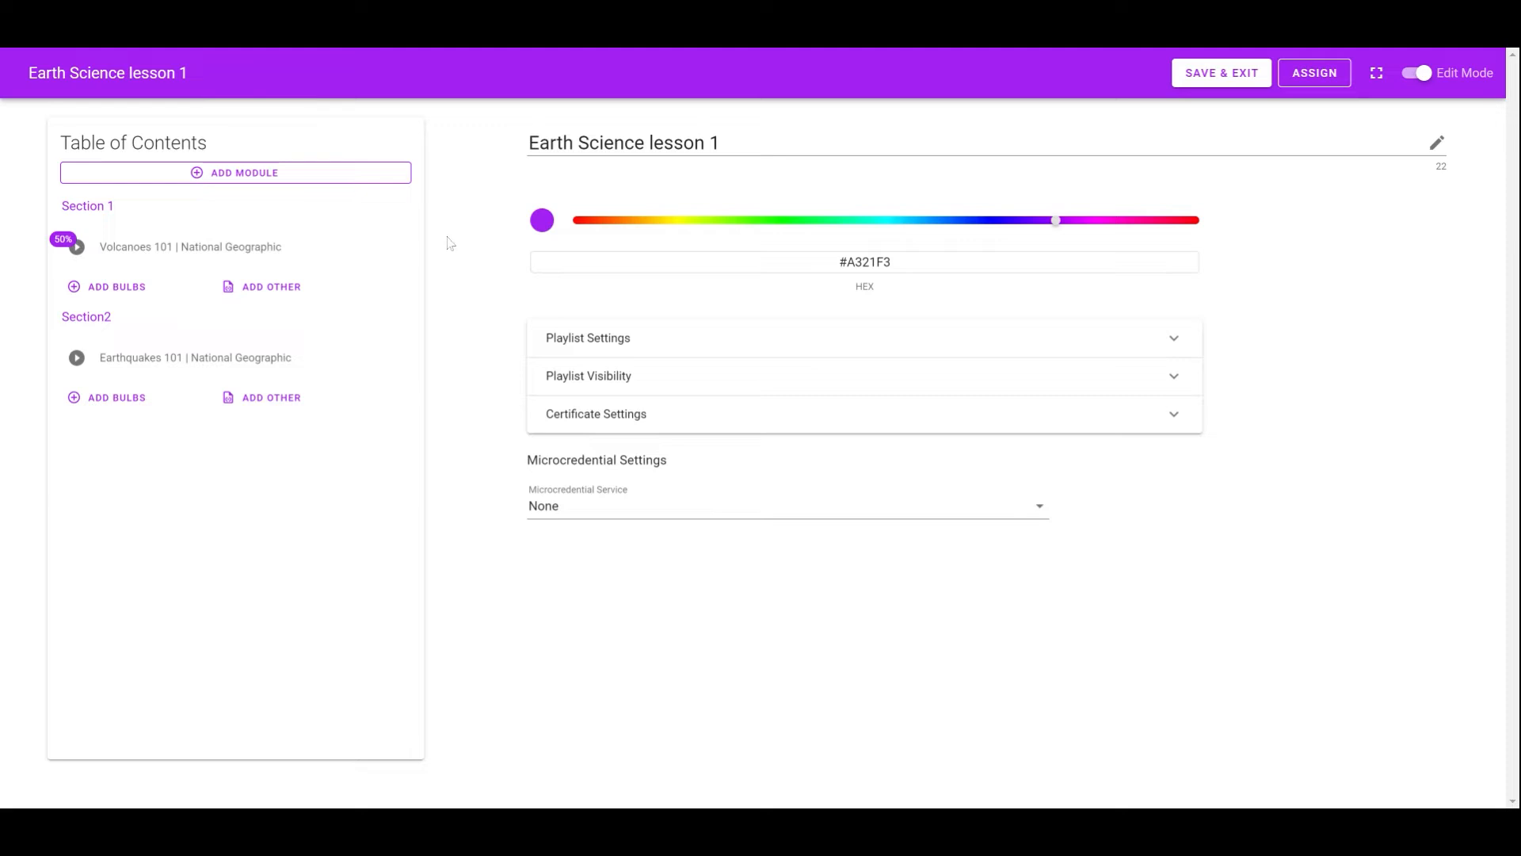
- Attach shutterstock-1330227170.jpg beneath Volcanoes 101 in Section 1
left_click(271, 287)
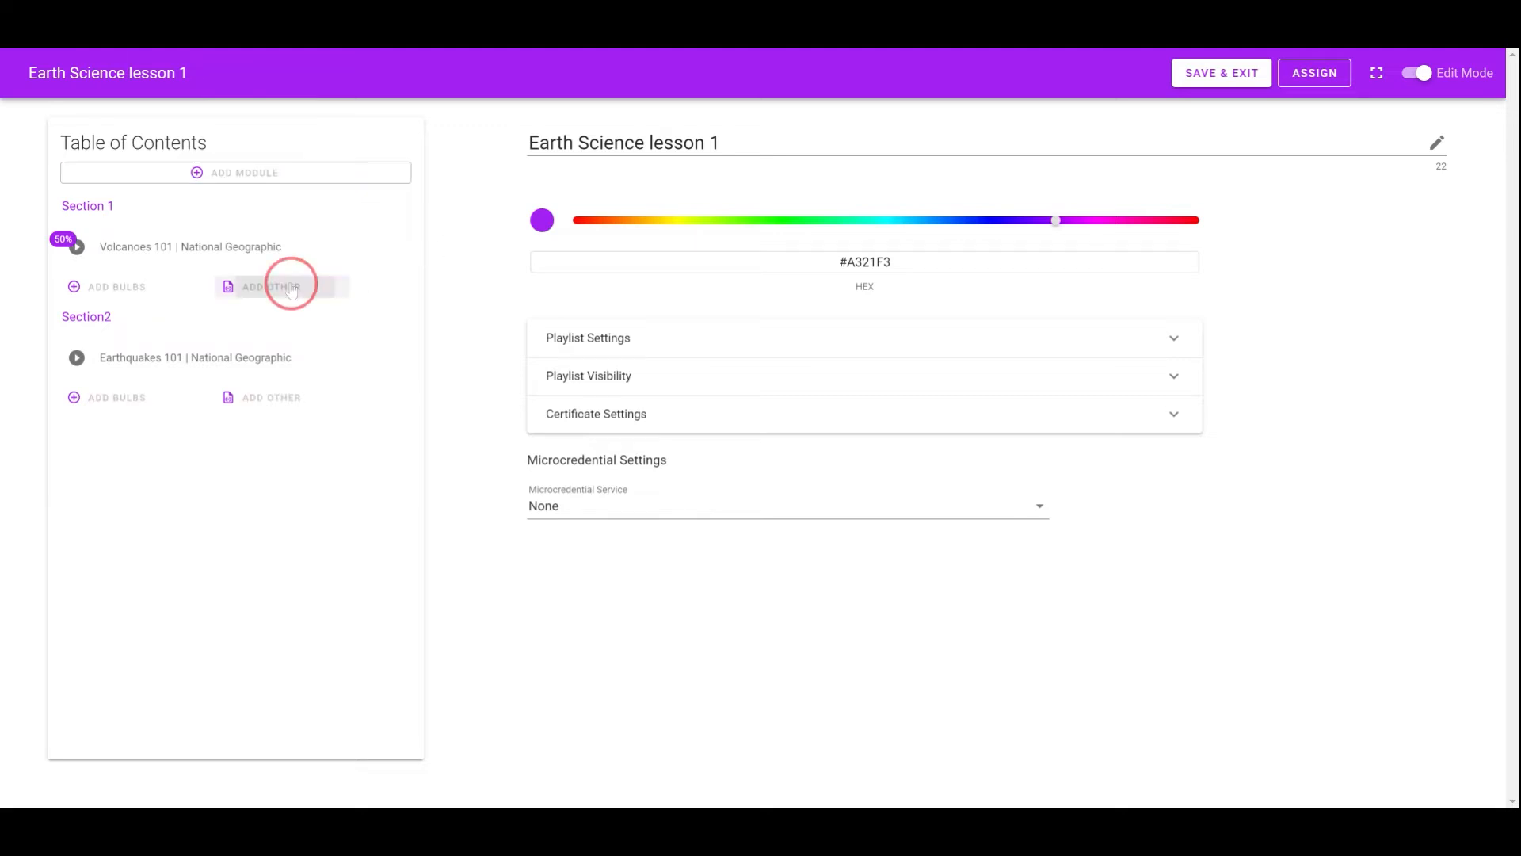
left_click(271, 286)
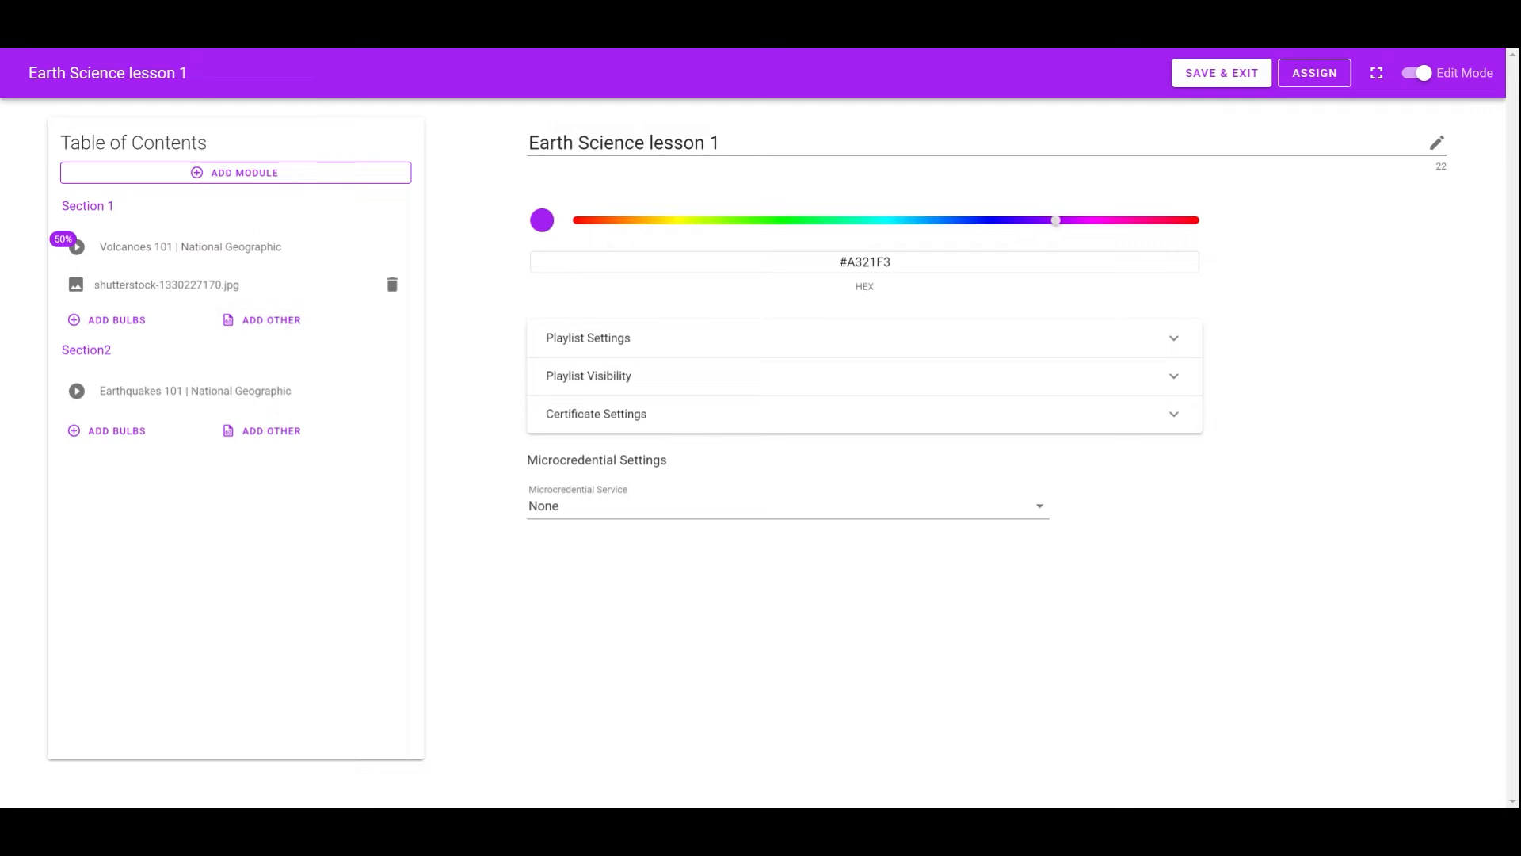
left_click(271, 320)
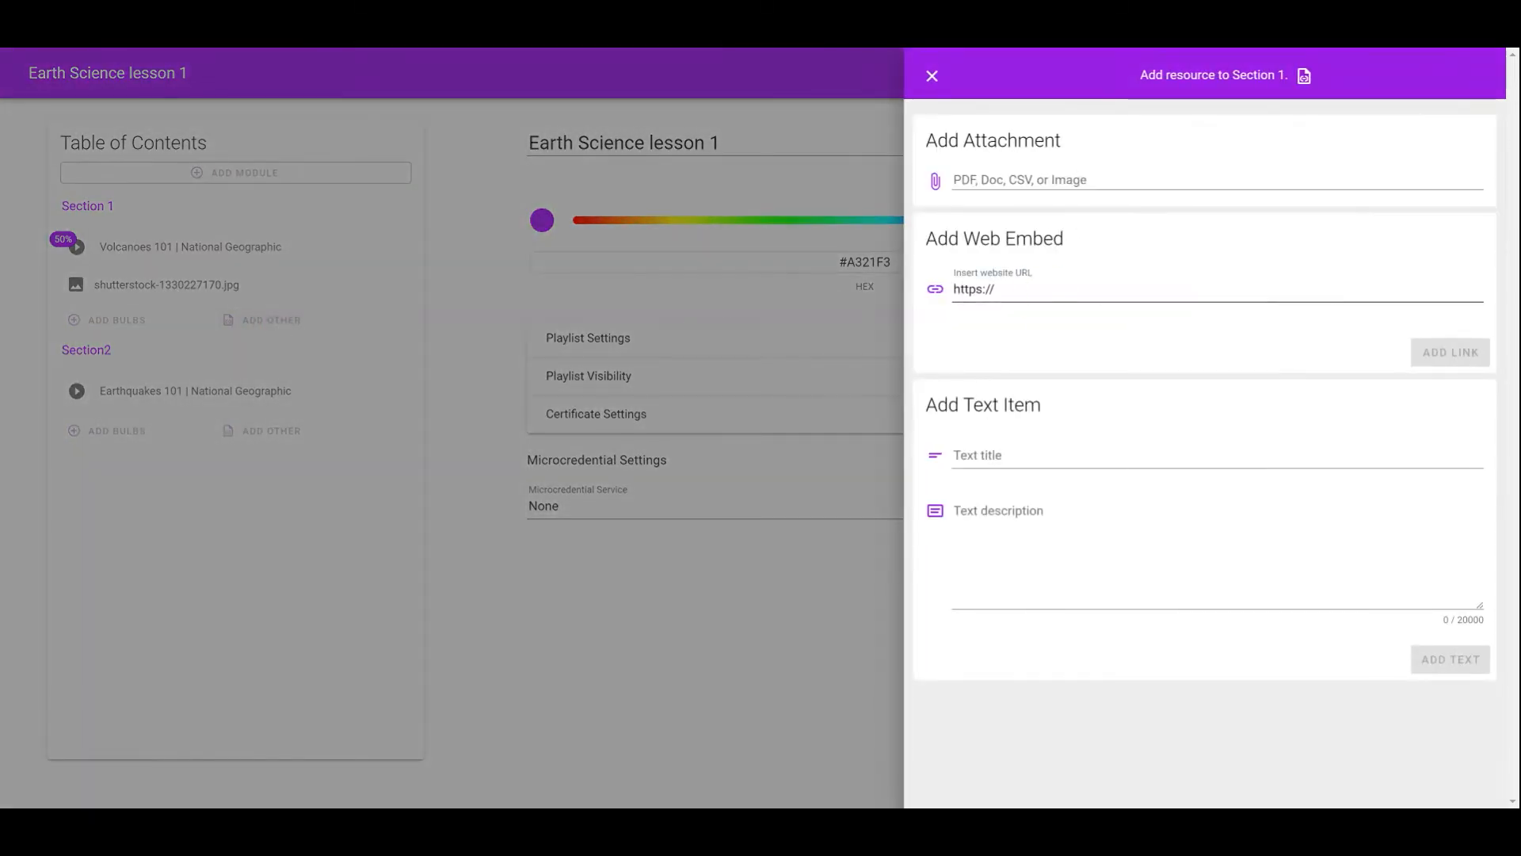
left_click(1217, 288)
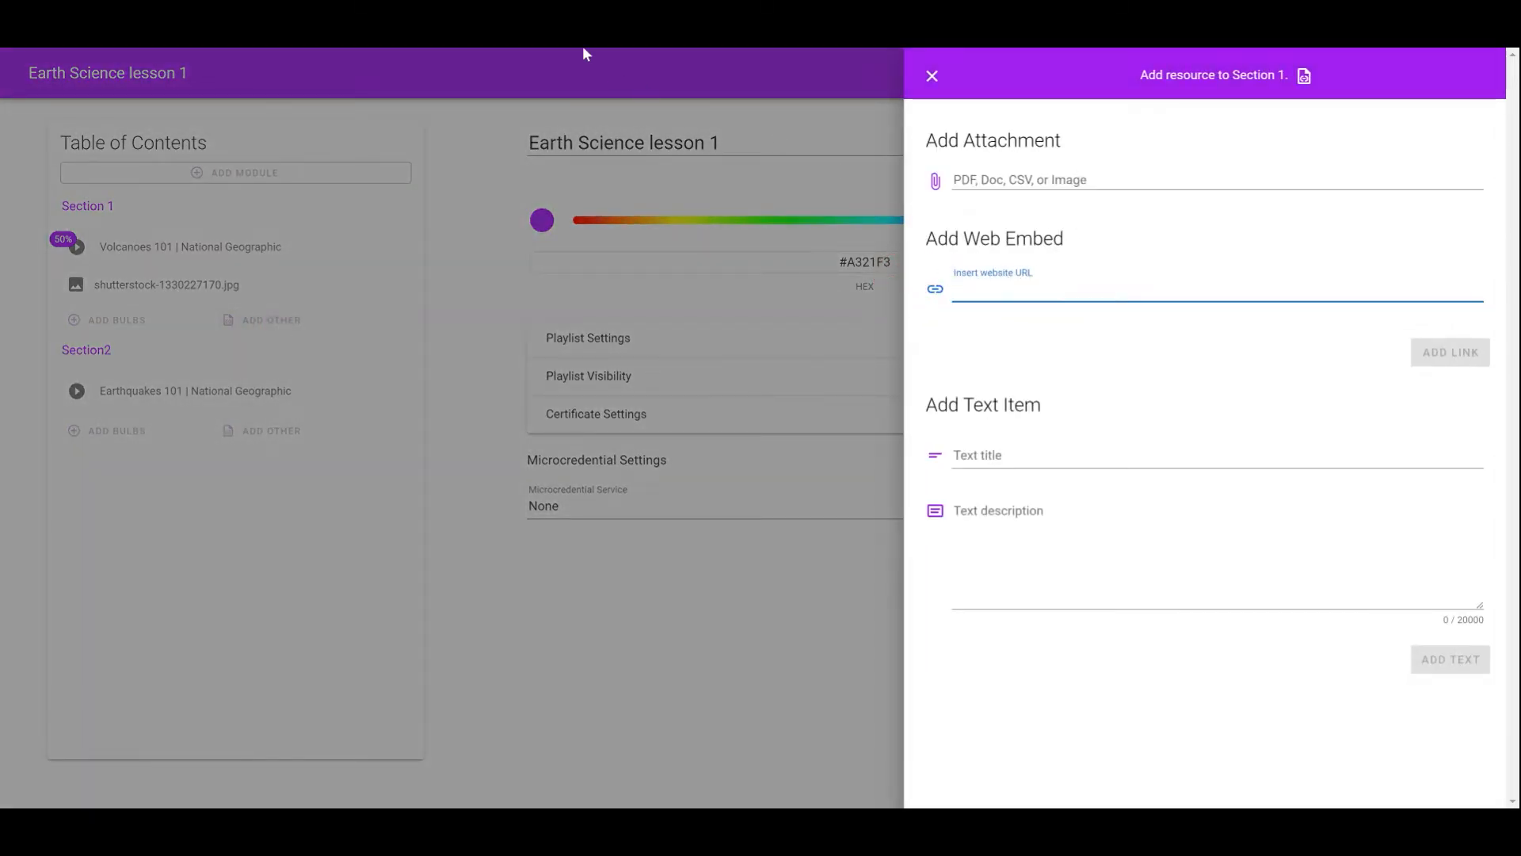
type("https://en.wikipedia.org/wiki/Earthquake")
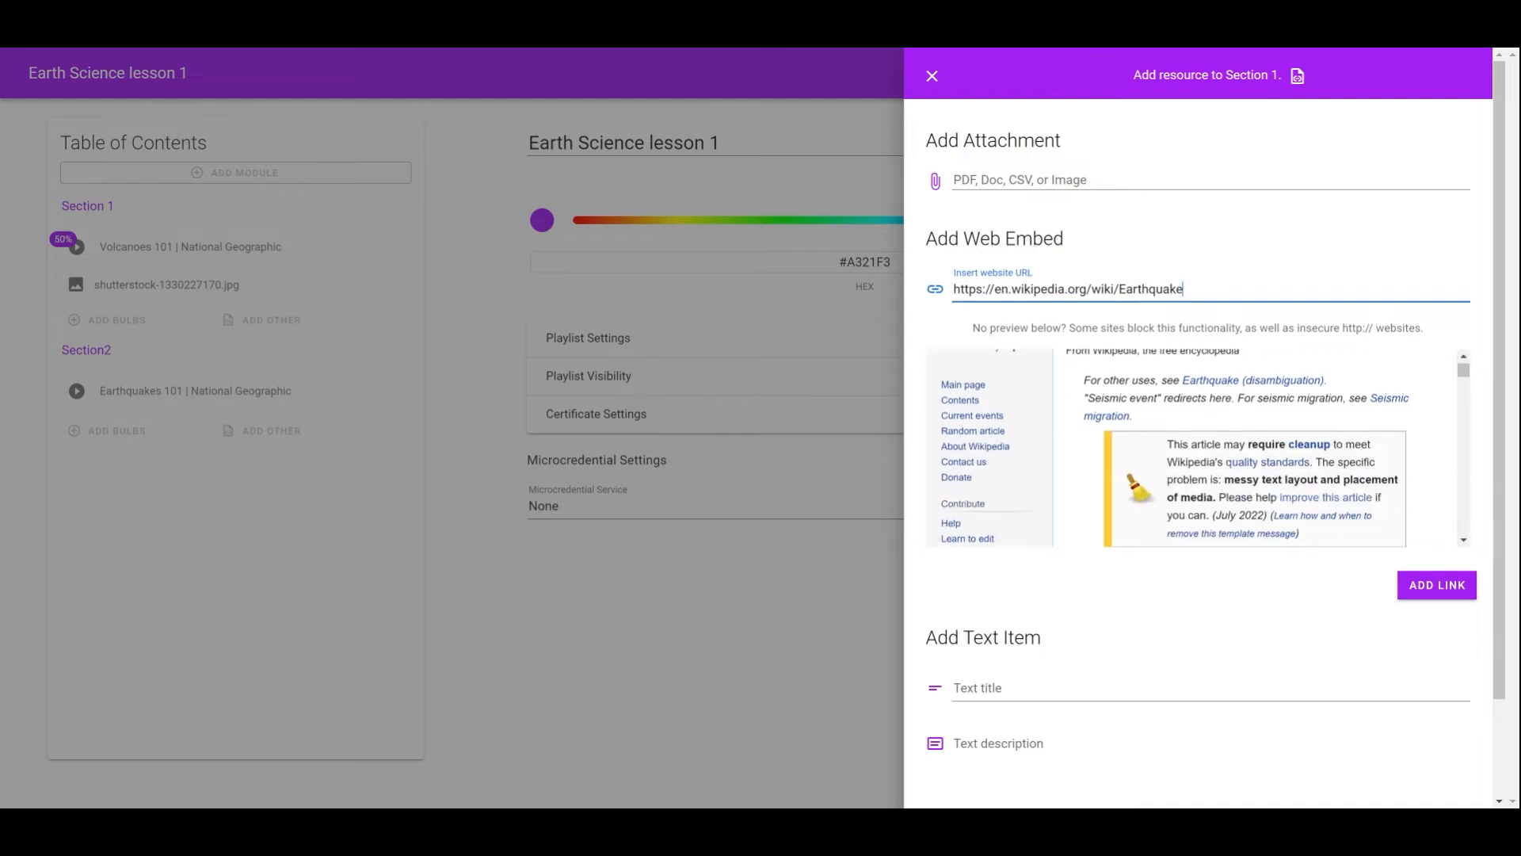
left_click(930, 76)
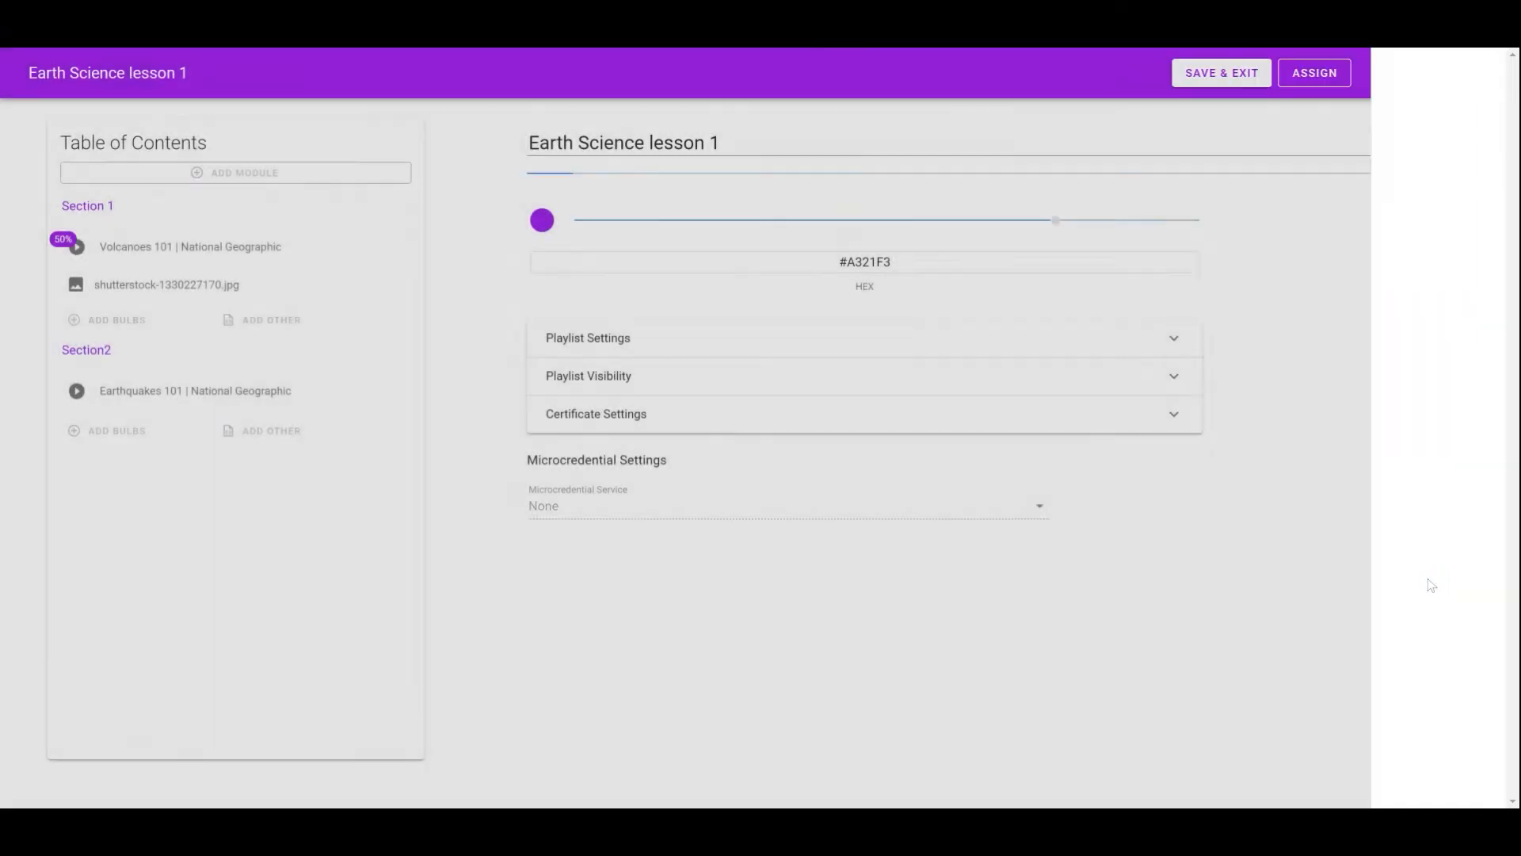
left_click(1417, 73)
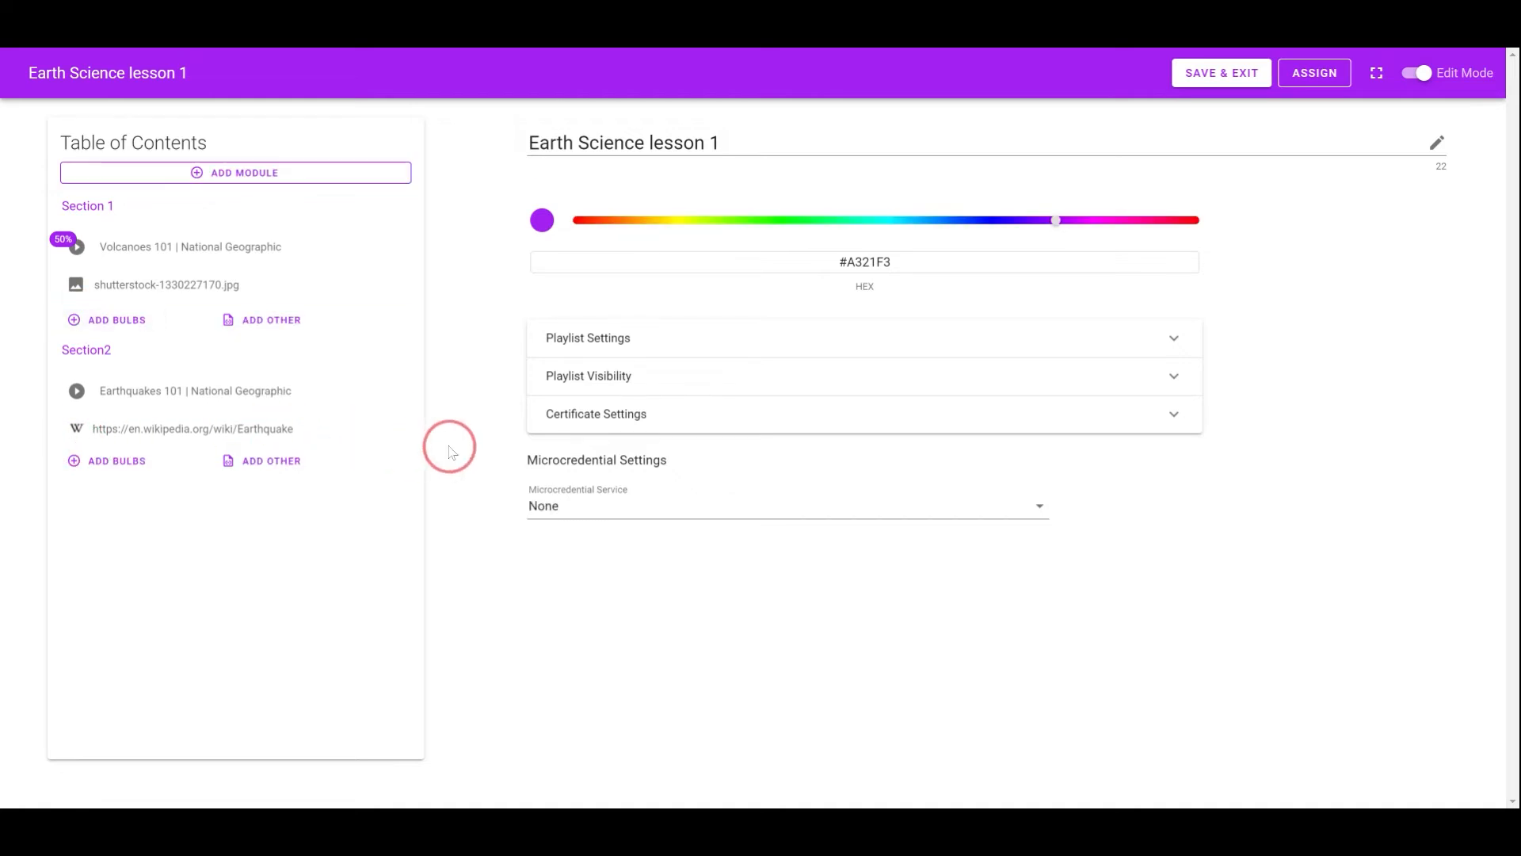
mouse_move(485, 258)
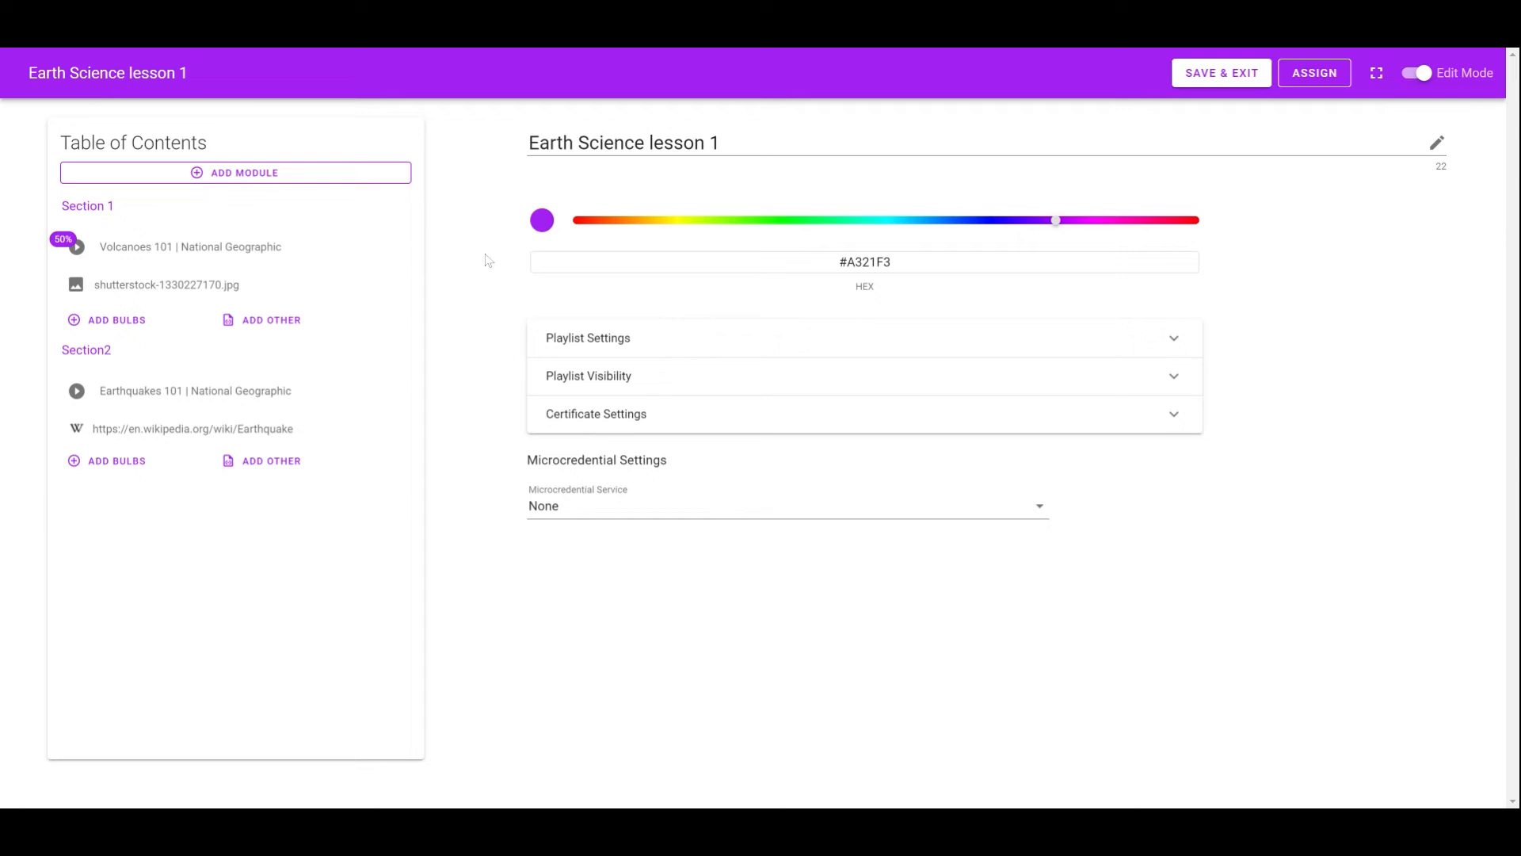
left_click(1417, 73)
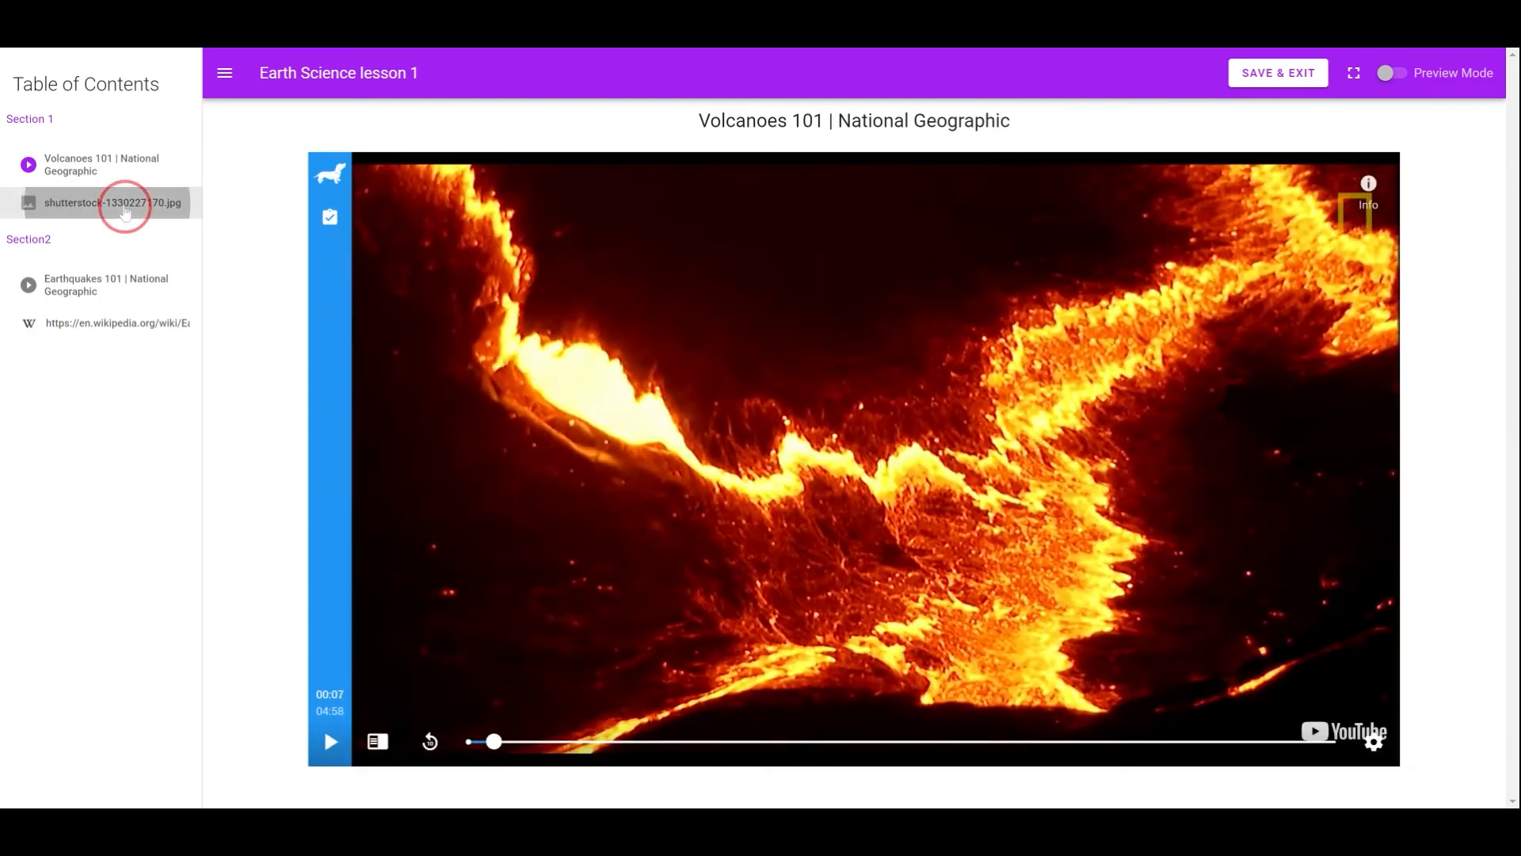
left_click(117, 322)
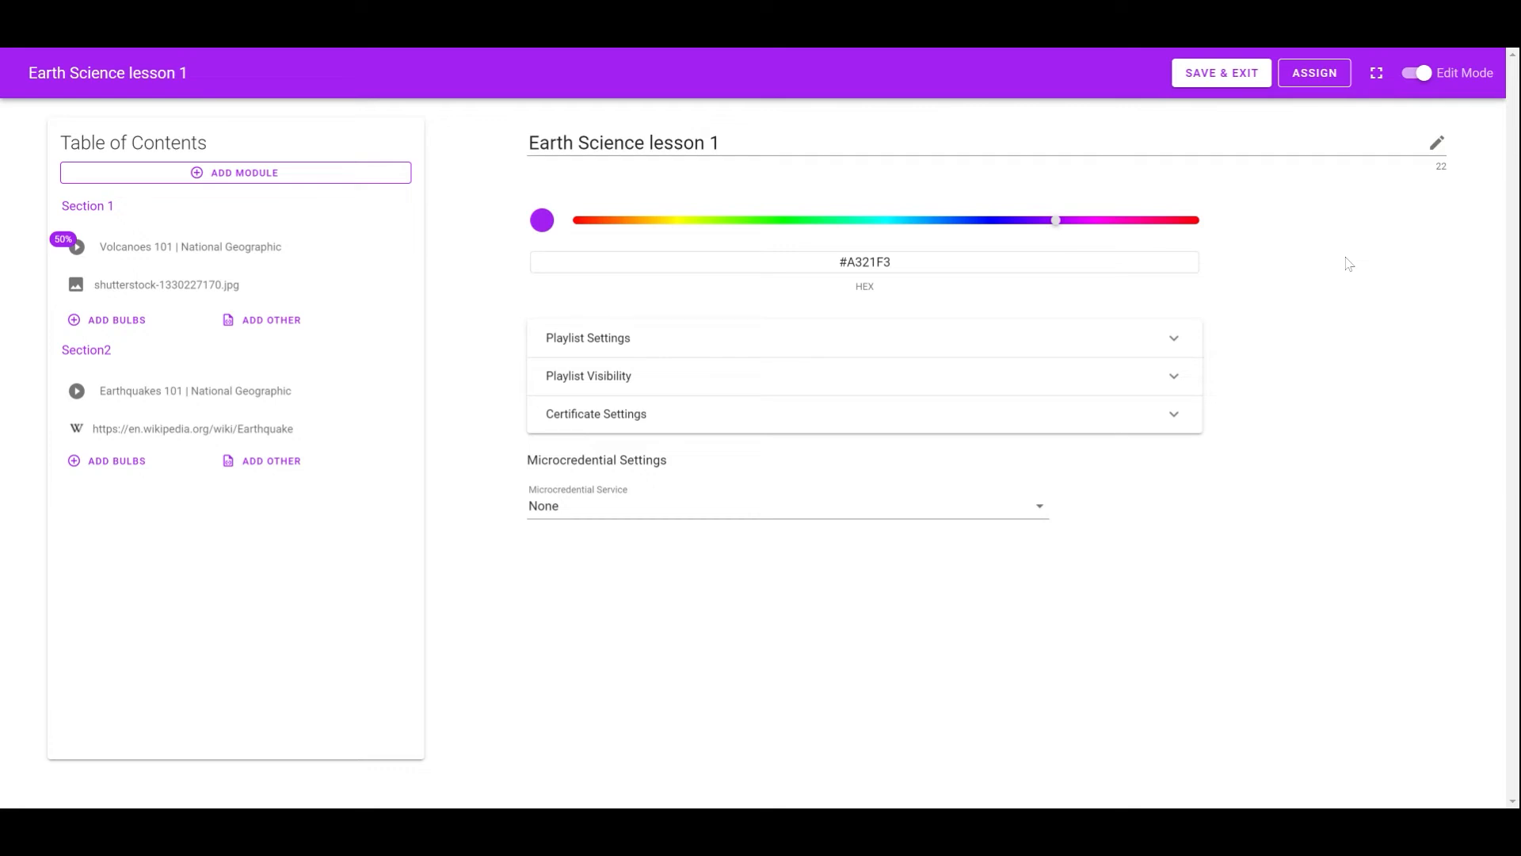
mouse_move(936, 353)
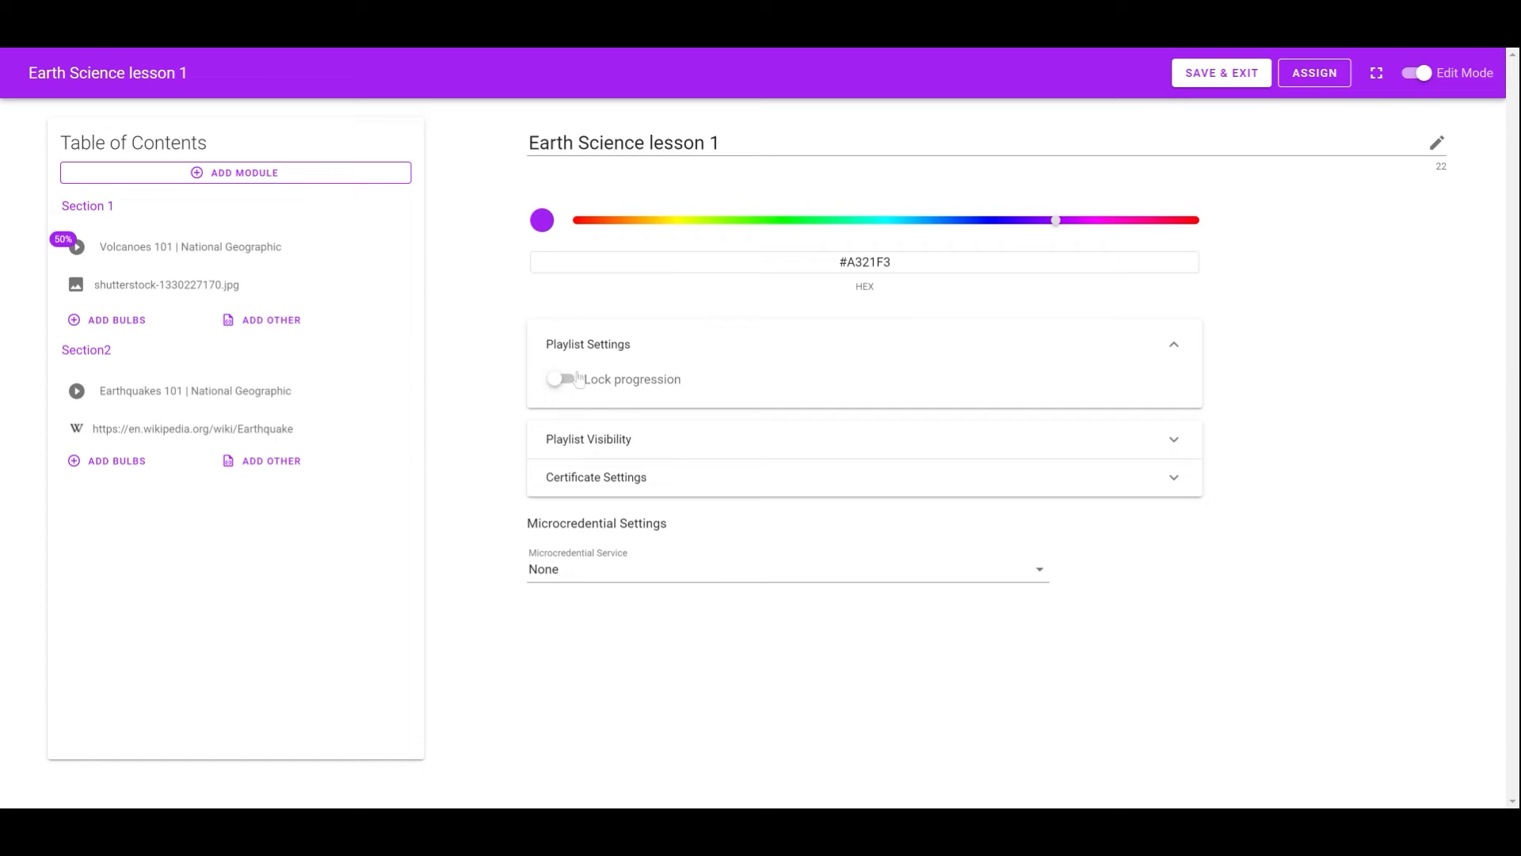
- Expand Playlist Settings to switch on Lock progression, keeping visibility Private
left_click(1417, 73)
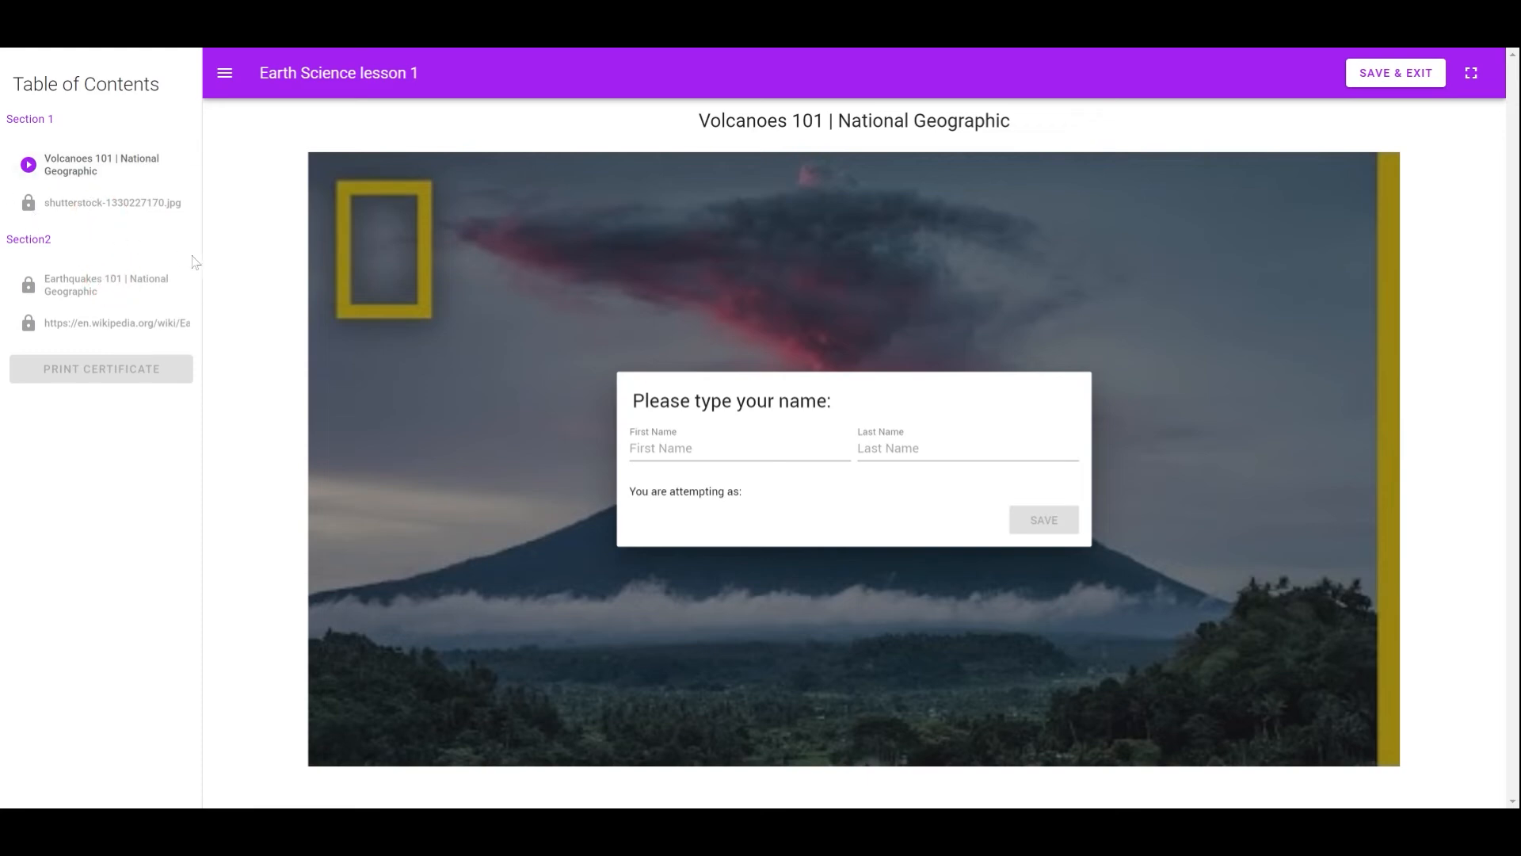
mouse_move(765, 53)
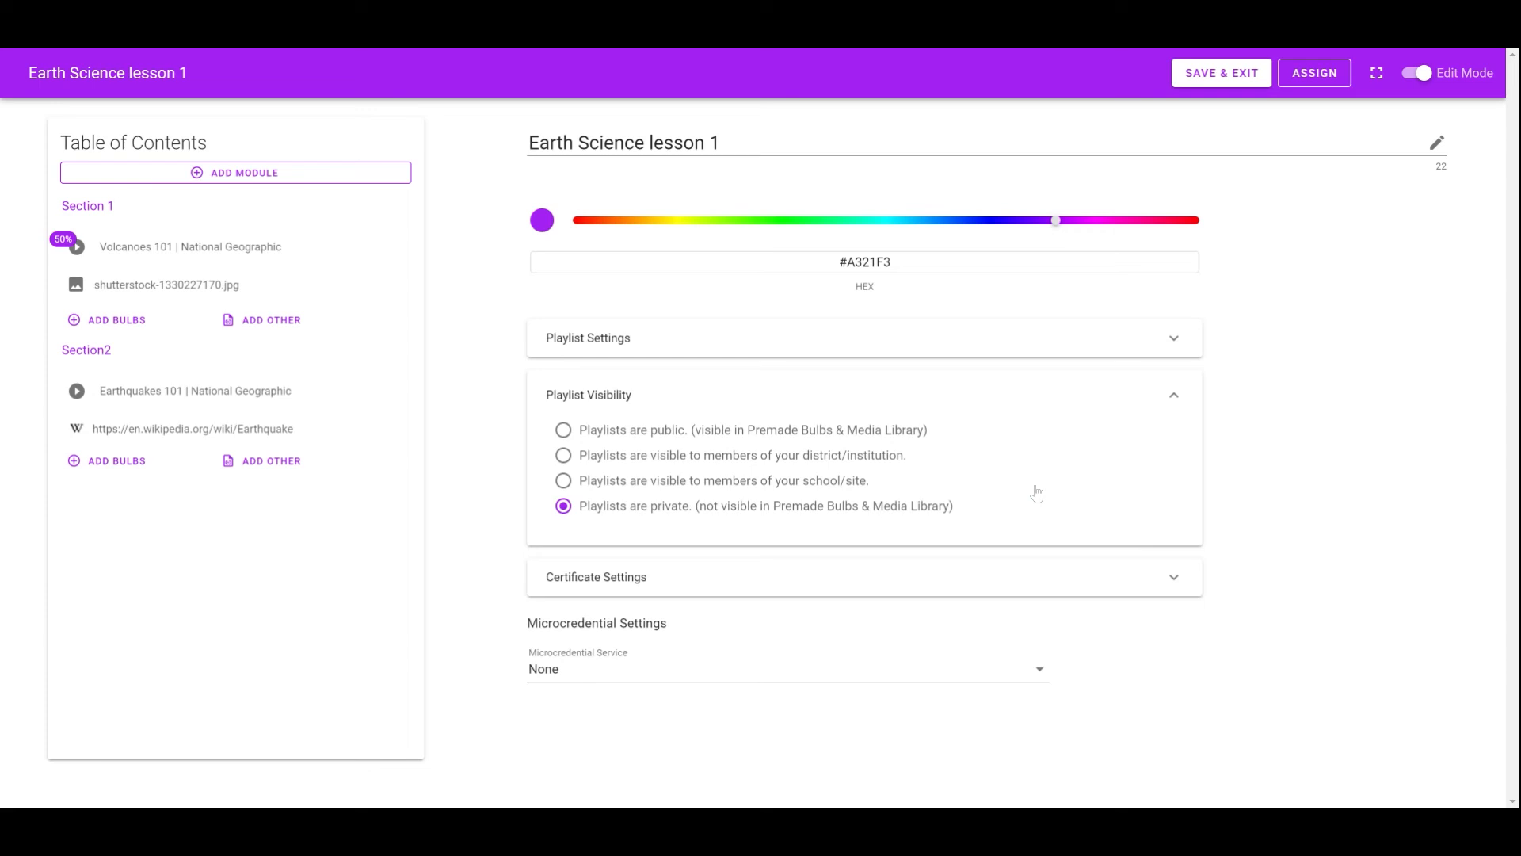
mouse_move(1042, 520)
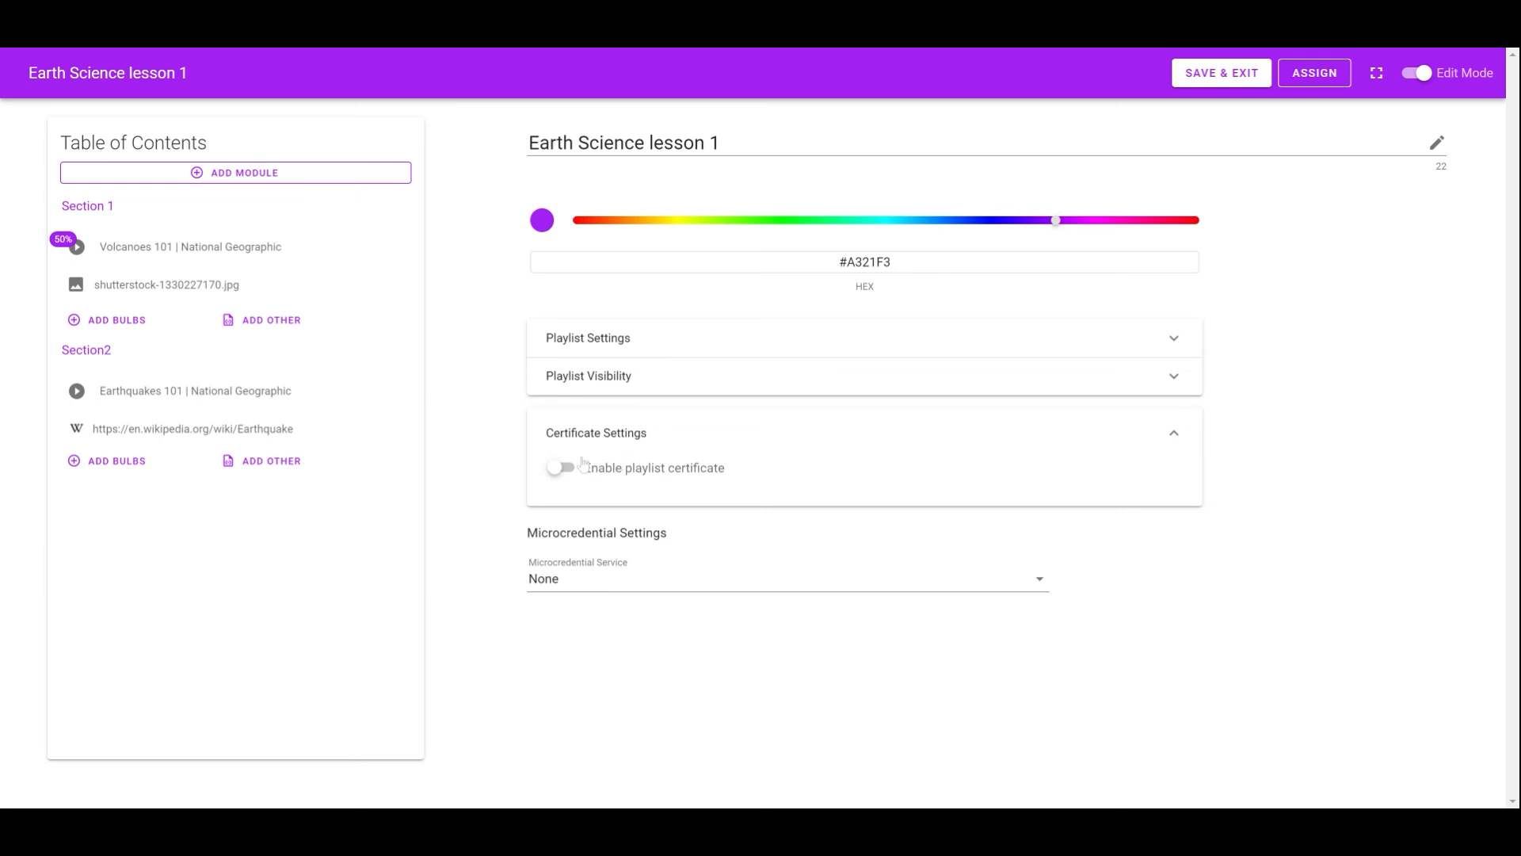
- Enable the playlist certificate and save, returning to the dashboard with it listed first
left_click(561, 468)
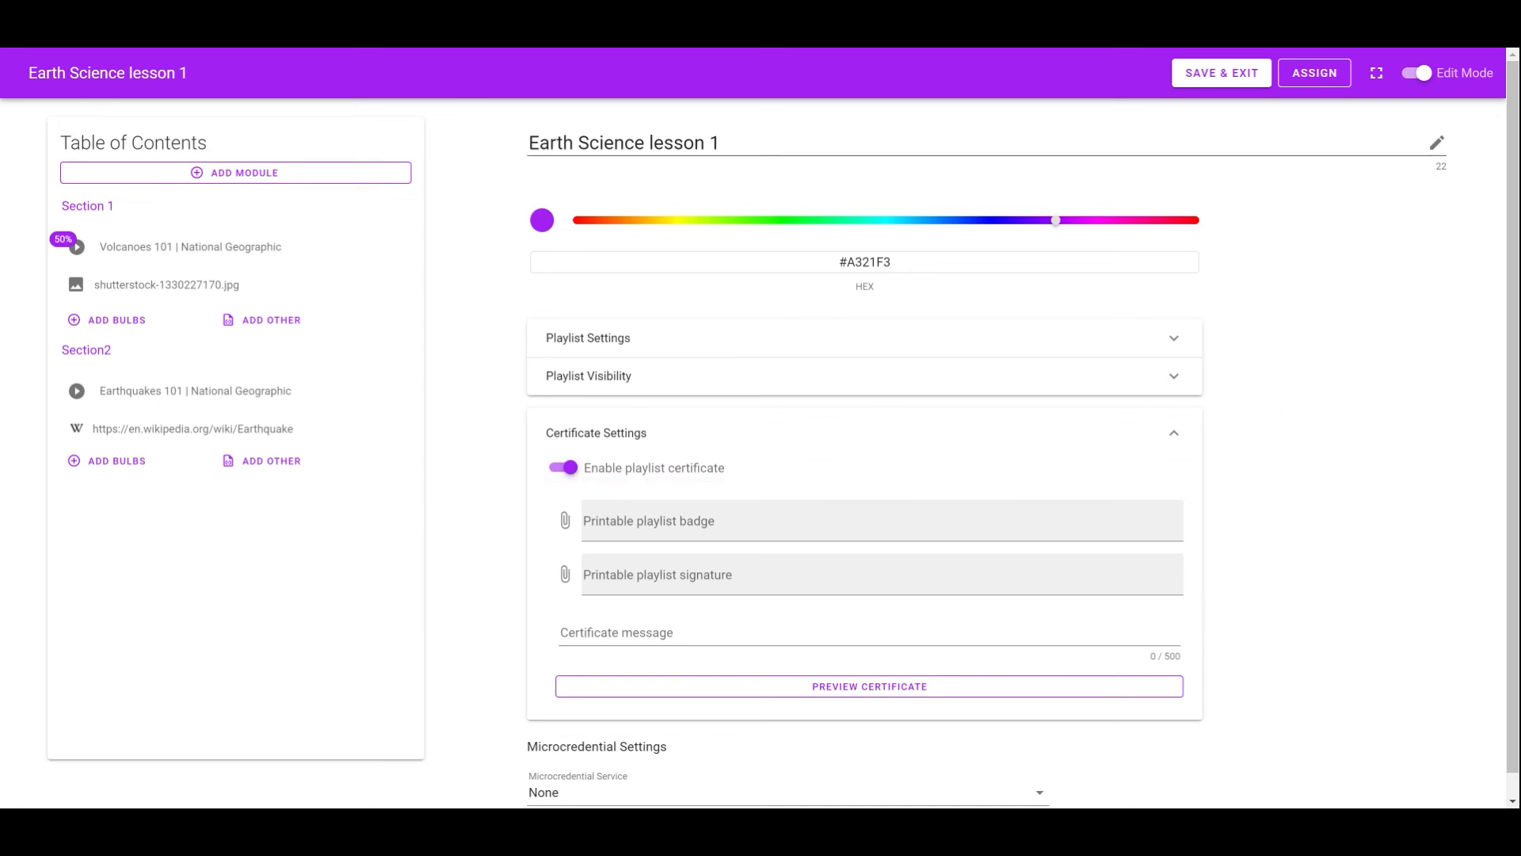
left_click(1220, 73)
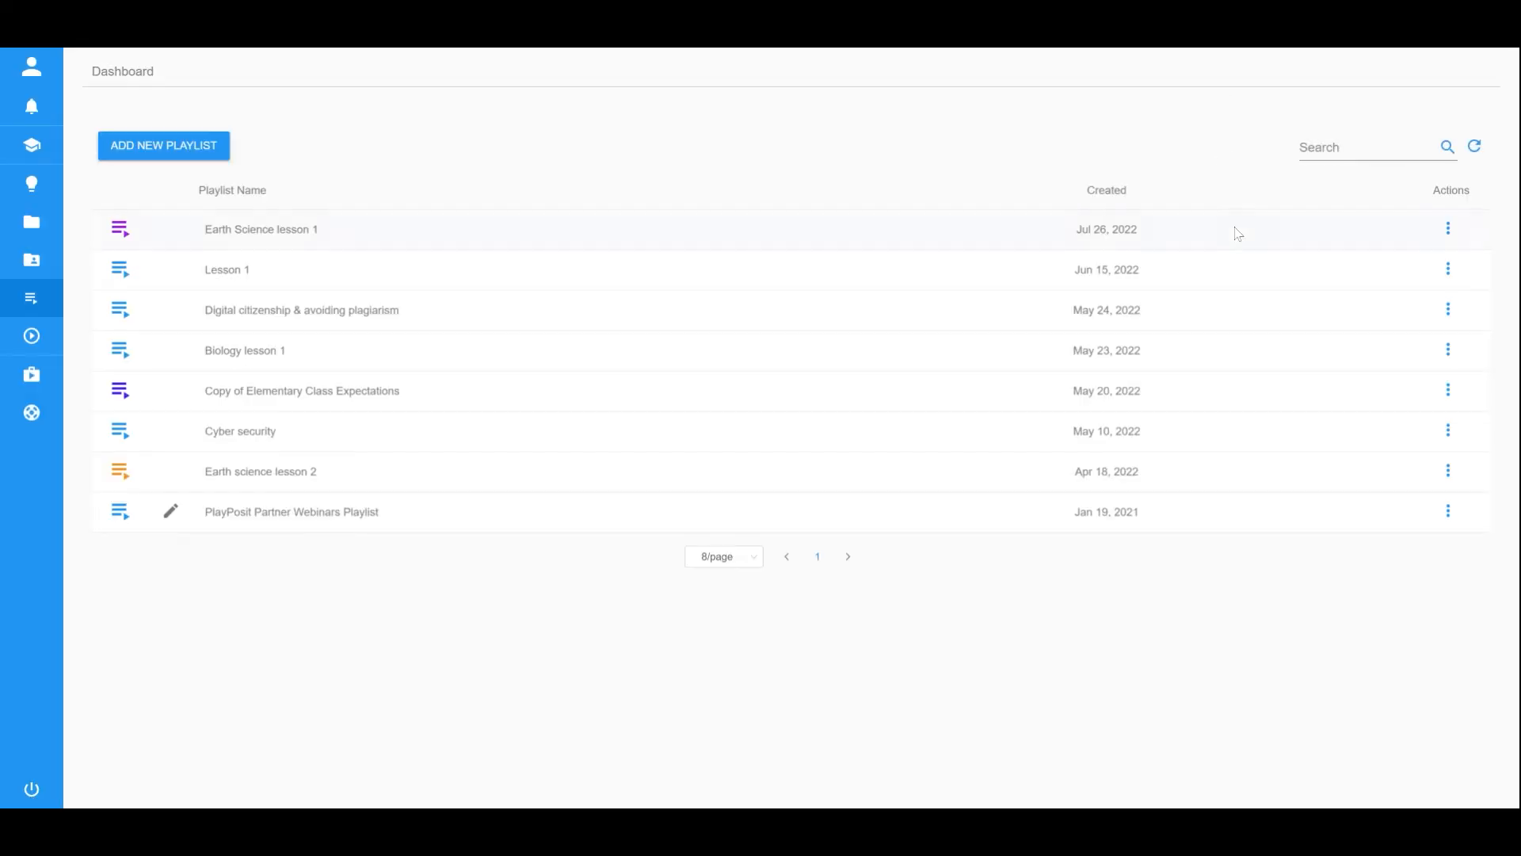